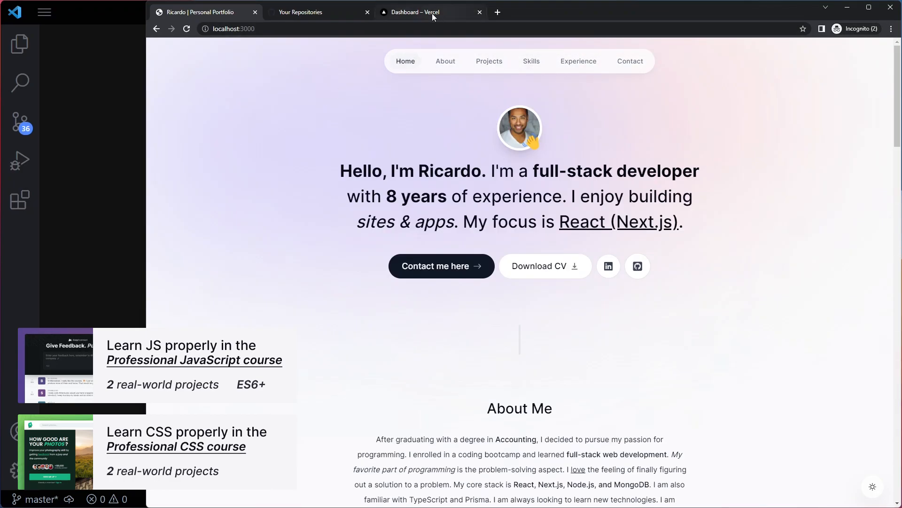
Switch Chrome to the GitHub 'Your Repositories' page instead of the local preview.
left_click(302, 12)
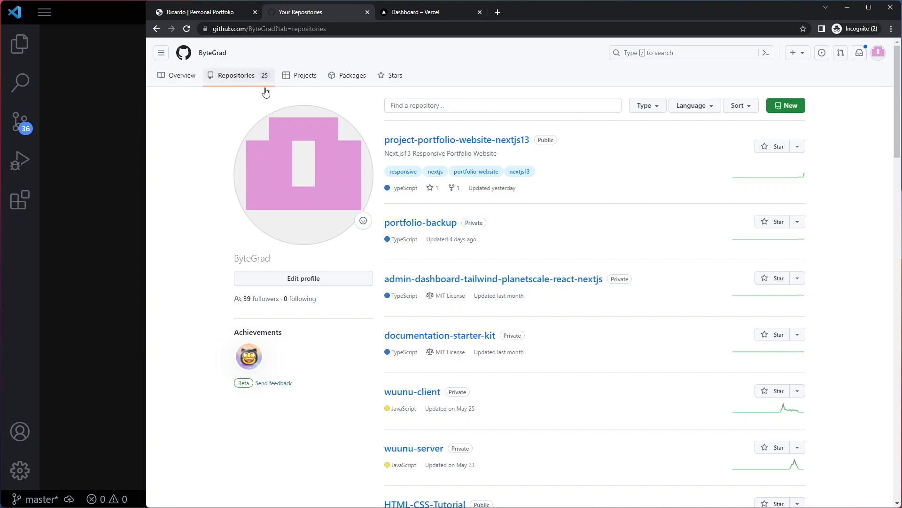
mouse_move(780, 110)
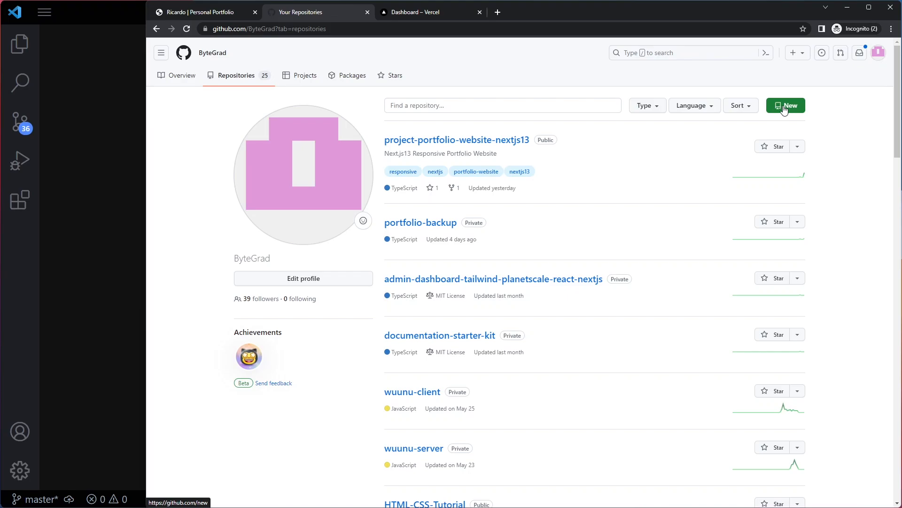
Create a new public repository named portfolio-website from the New button.
left_click(786, 105)
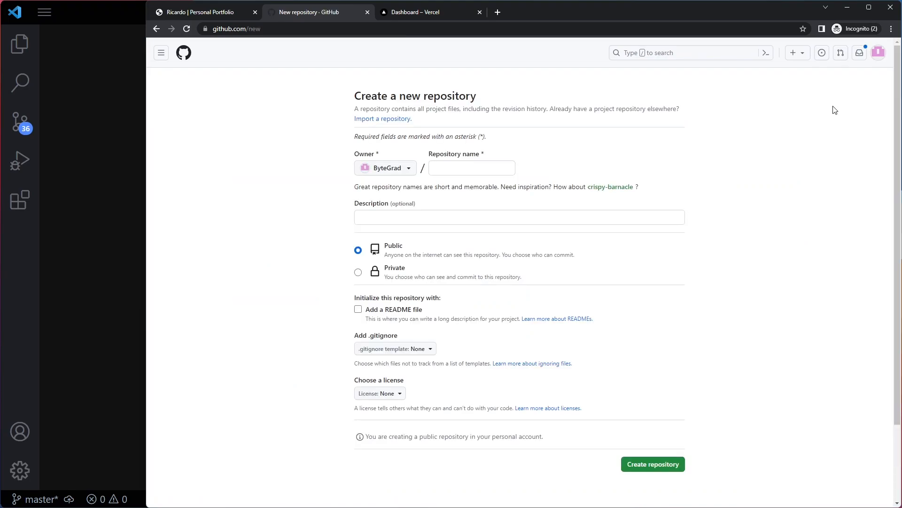
left_click(472, 168)
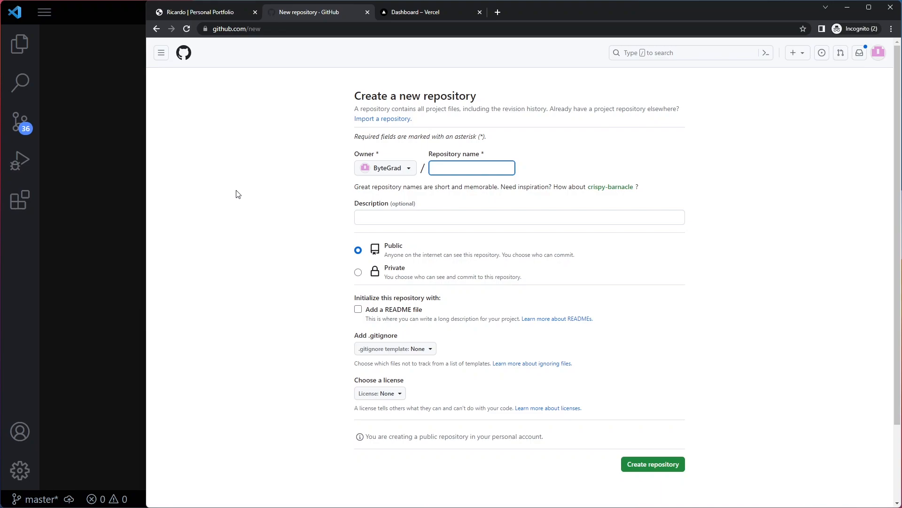
type("portfolio-website")
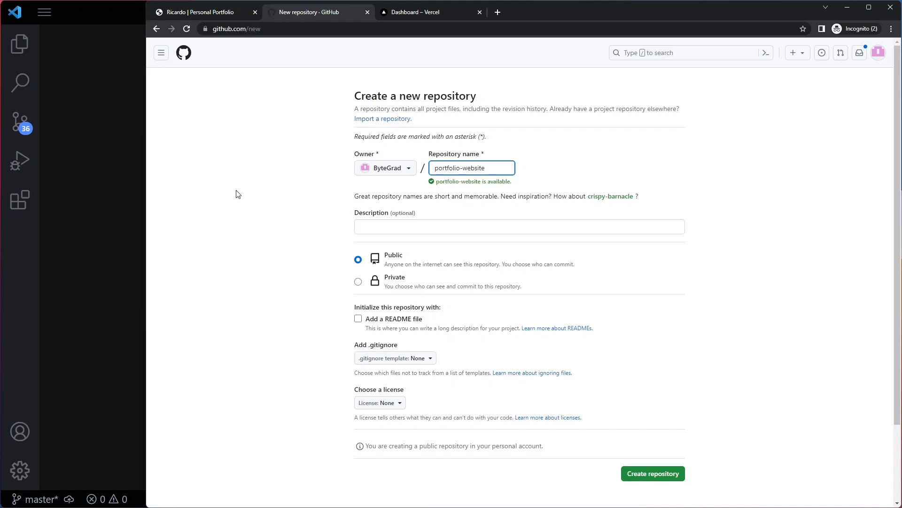
mouse_move(358, 263)
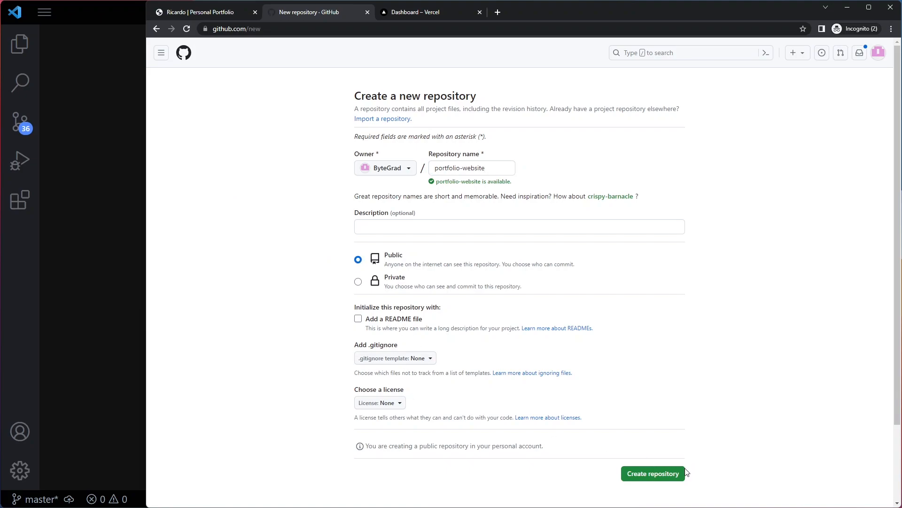
left_click(653, 473)
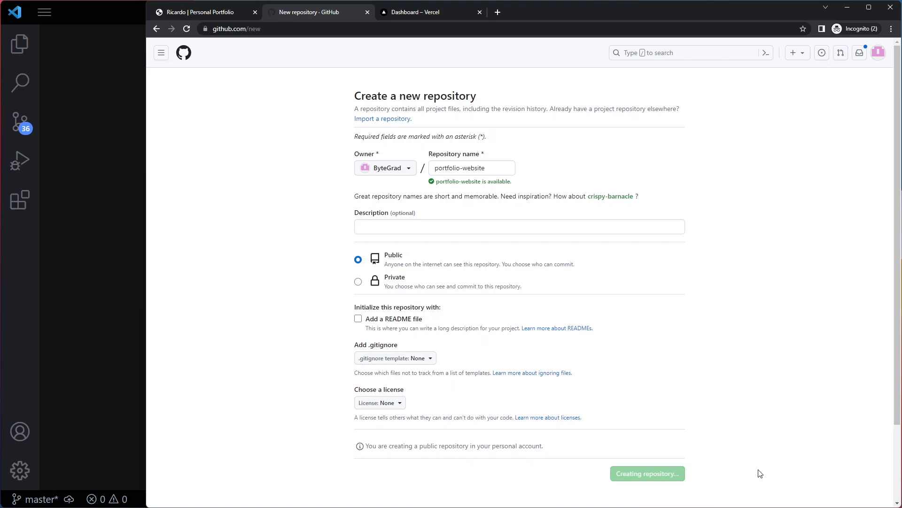
Review the Quick setup page's push-existing-repository commands for portfolio-website.
left_click(647, 473)
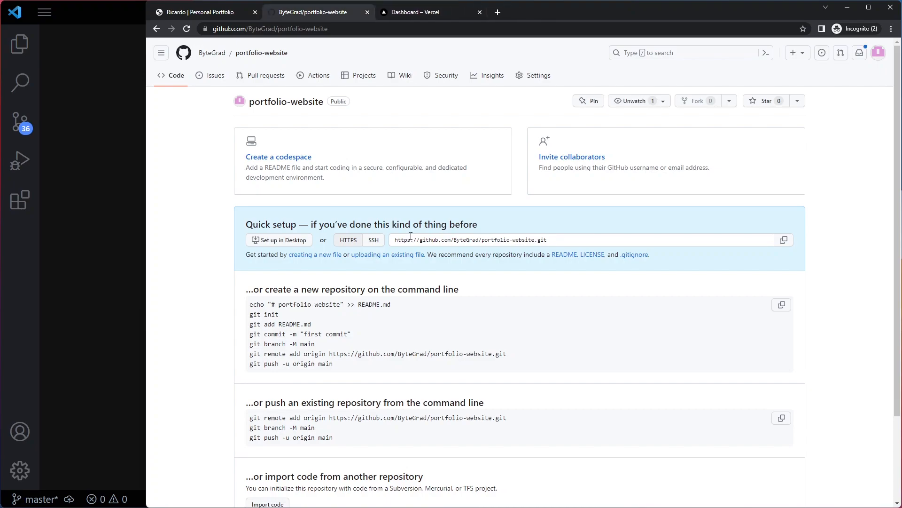
scroll("down", 3)
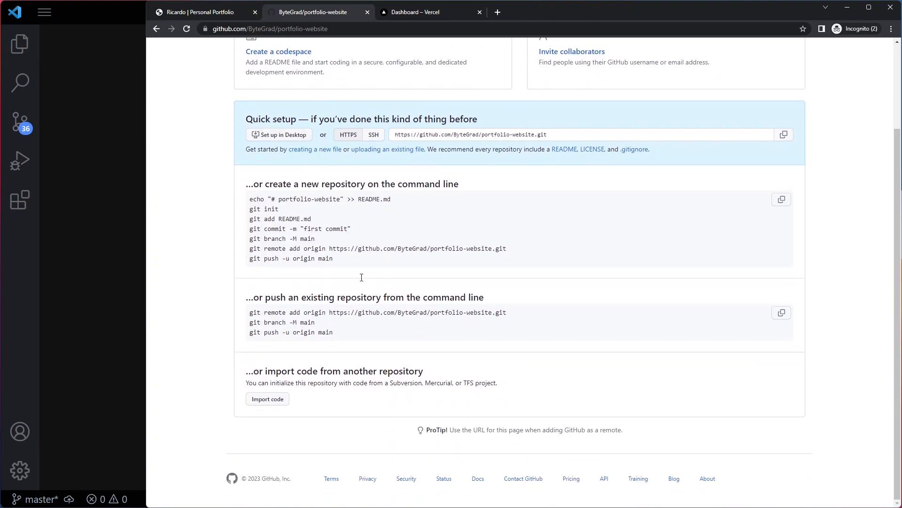
mouse_move(383, 238)
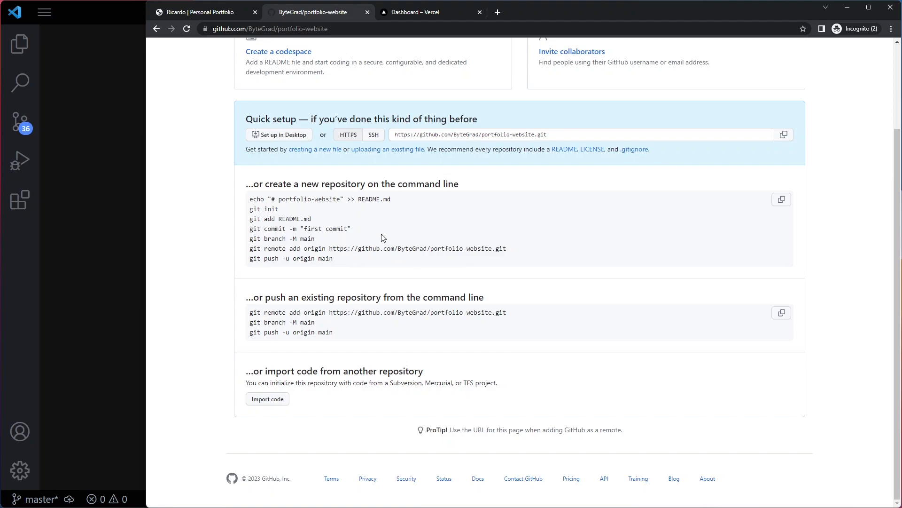
scroll("up", 3)
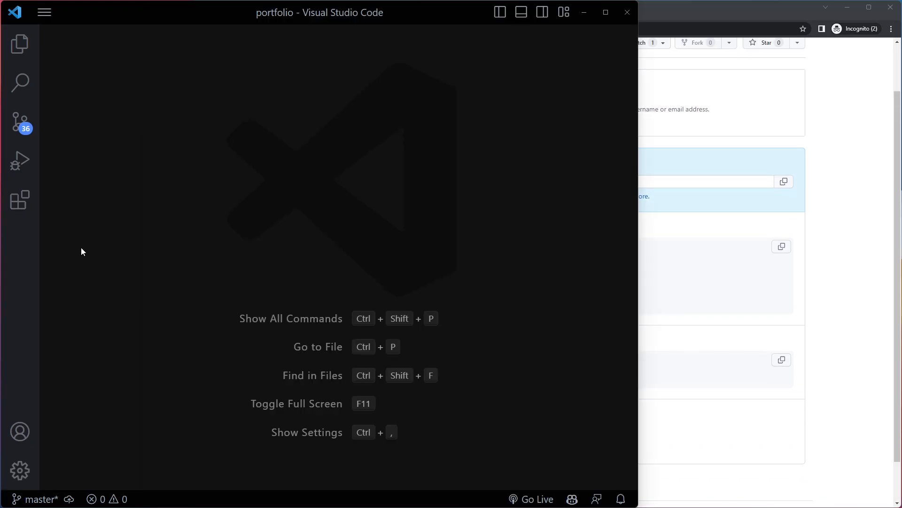
Collapse the Explorer folders and add a new PowerShell terminal beside the dev server.
left_click(20, 44)
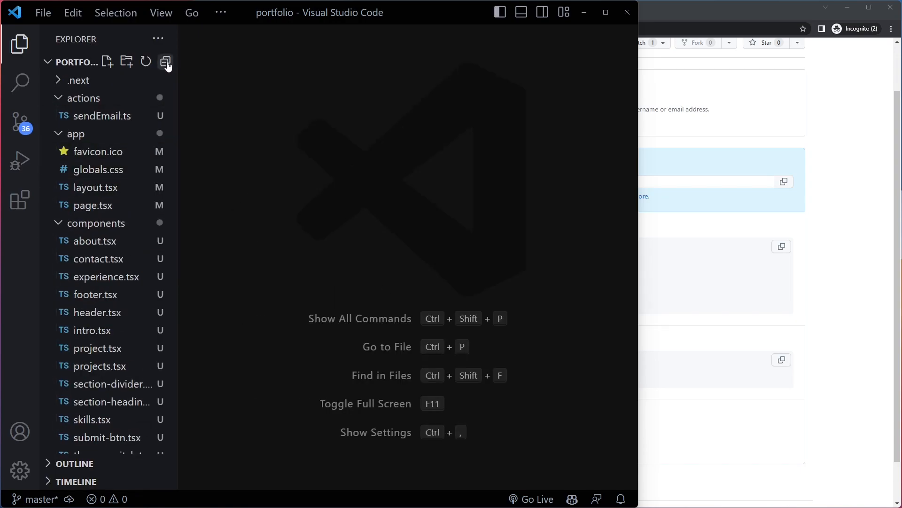
left_click(166, 61)
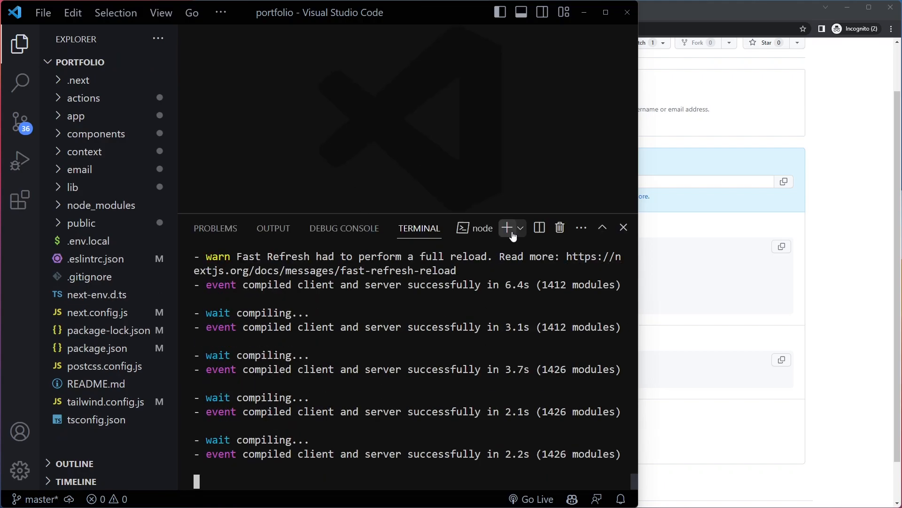
left_click(507, 228)
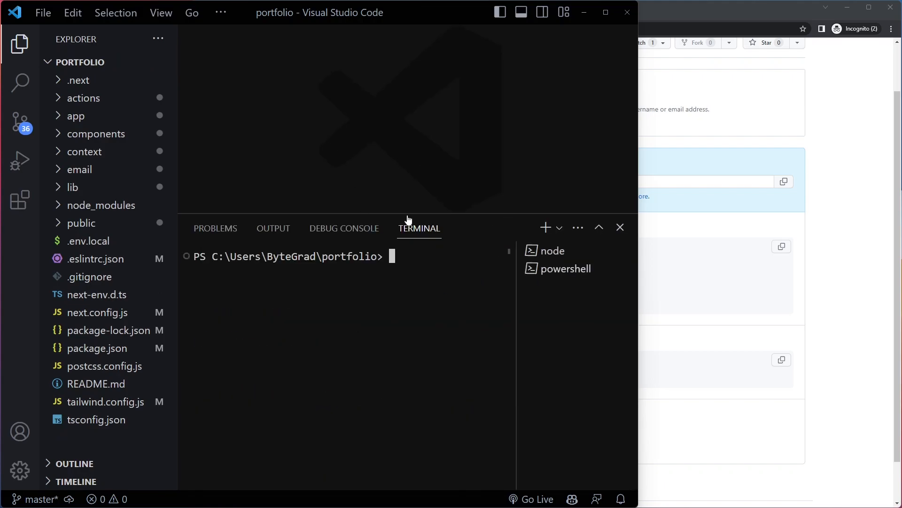
mouse_move(412, 212)
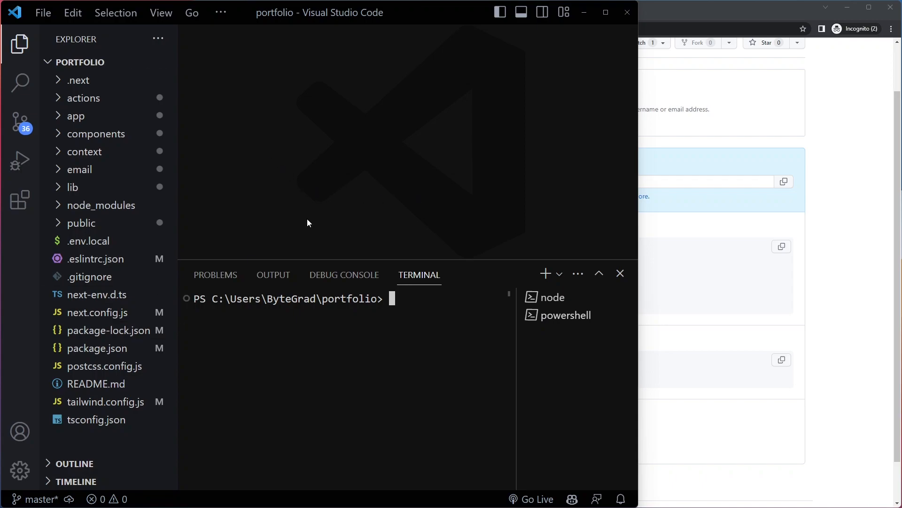
mouse_move(307, 189)
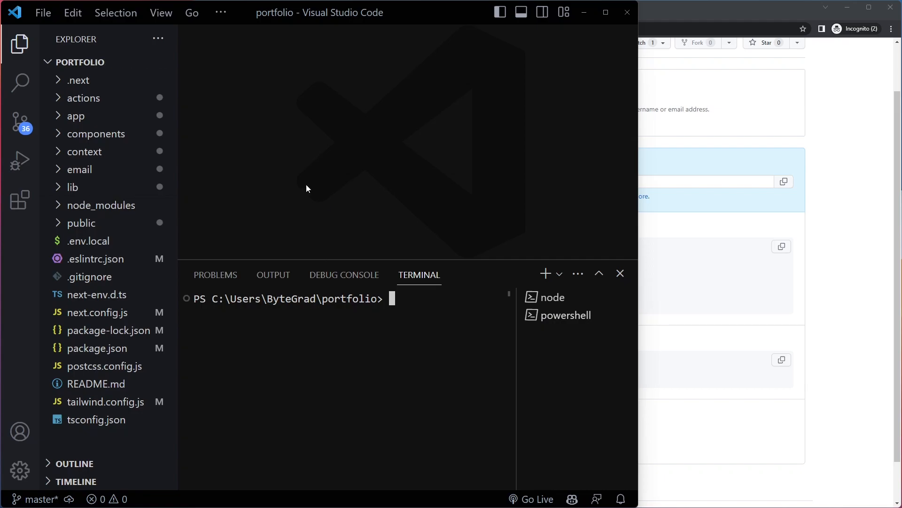
Run git init, reinitializing the existing repository in the portfolio folder.
type("git init")
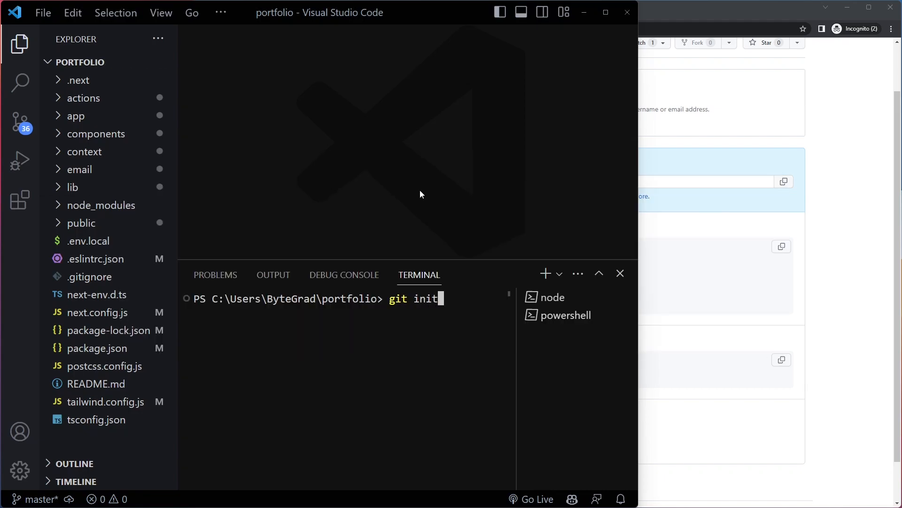
key("Enter")
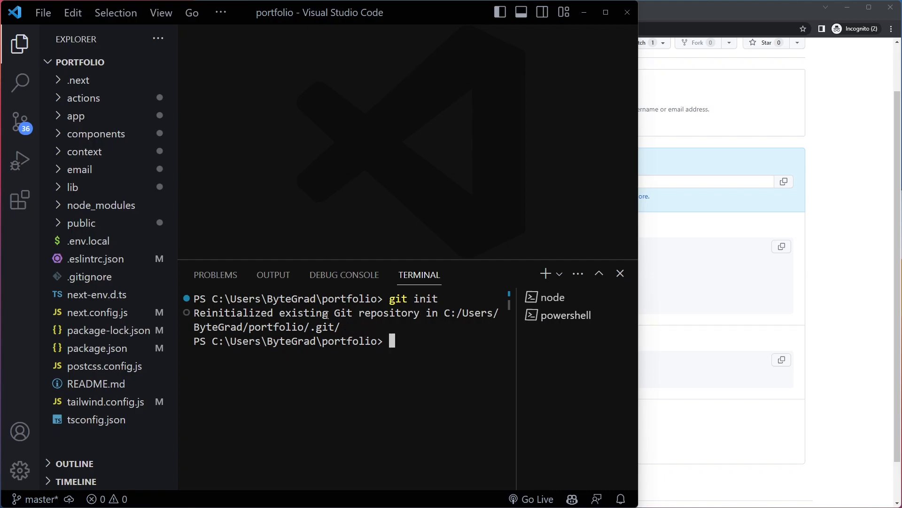
mouse_move(690, 304)
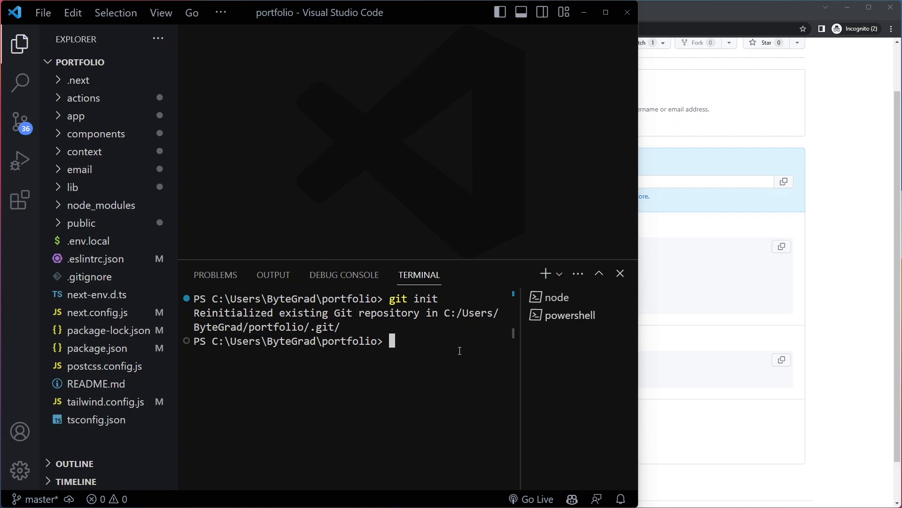
type("git")
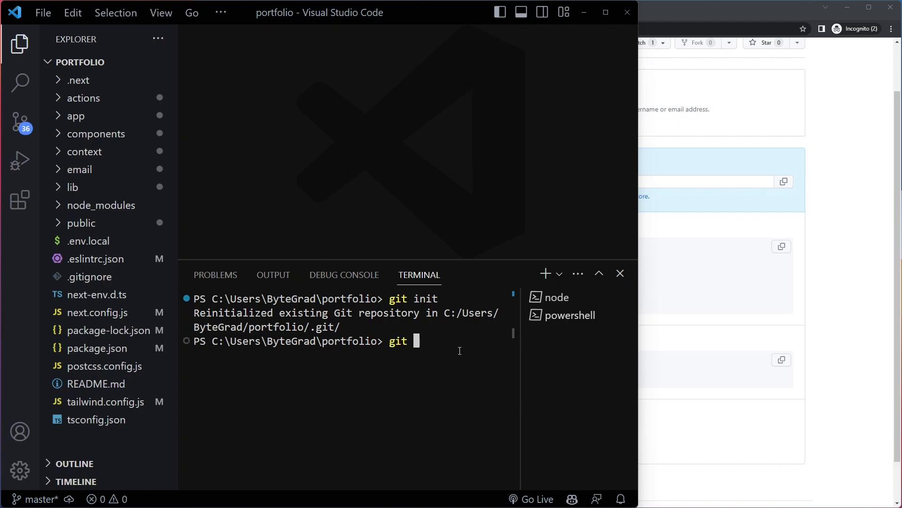
type("remote add")
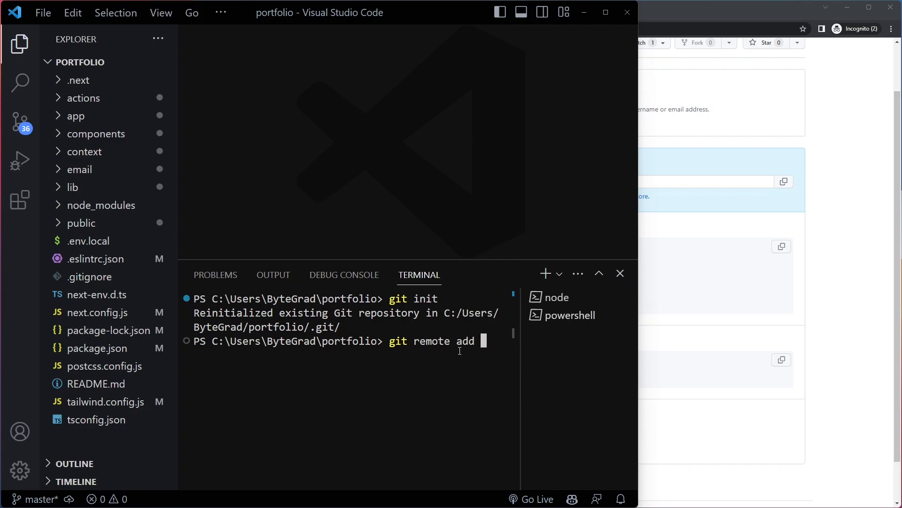
type("origin")
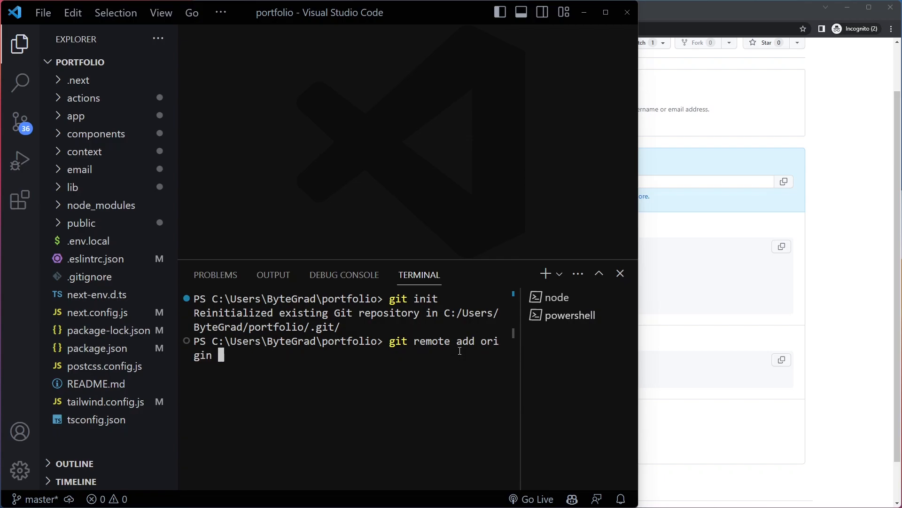
mouse_move(493, 355)
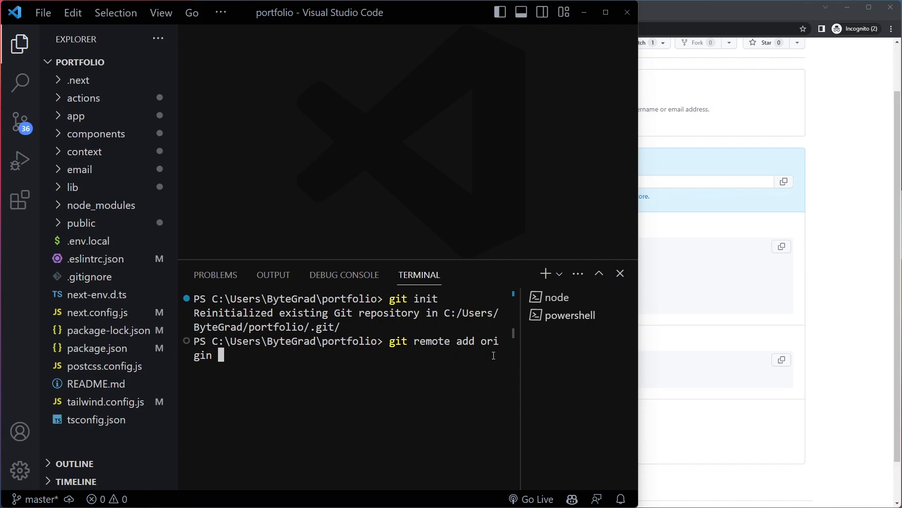
type("https://github.com/ByteGrad/portfolio-website.git")
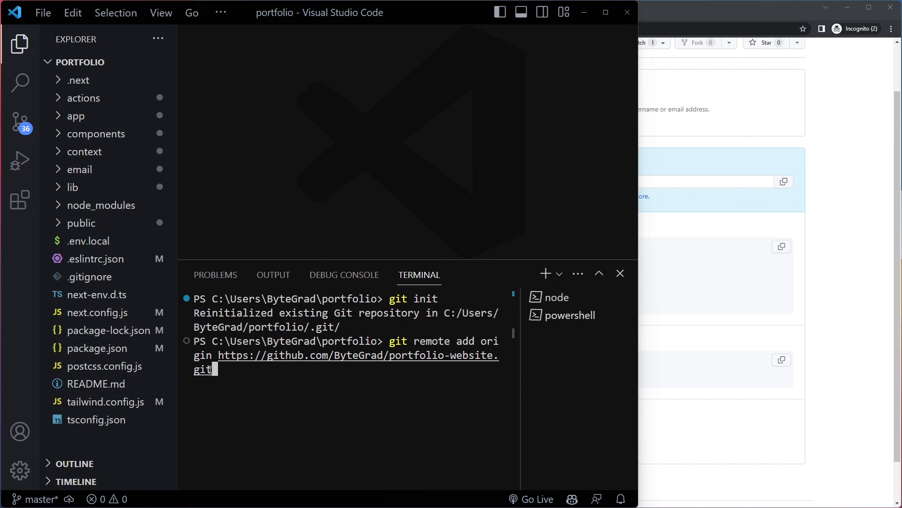
key("Enter")
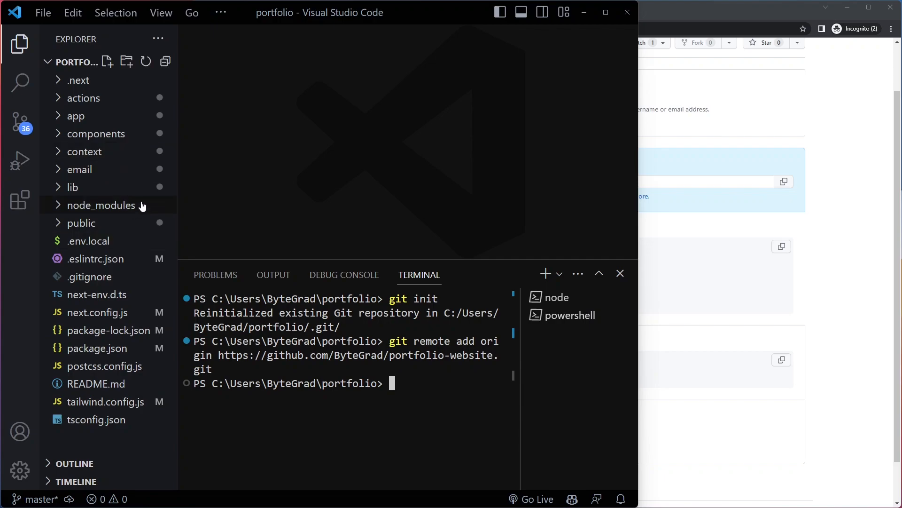
Check git status, then stage every changed and untracked file with git add.
type("git statu")
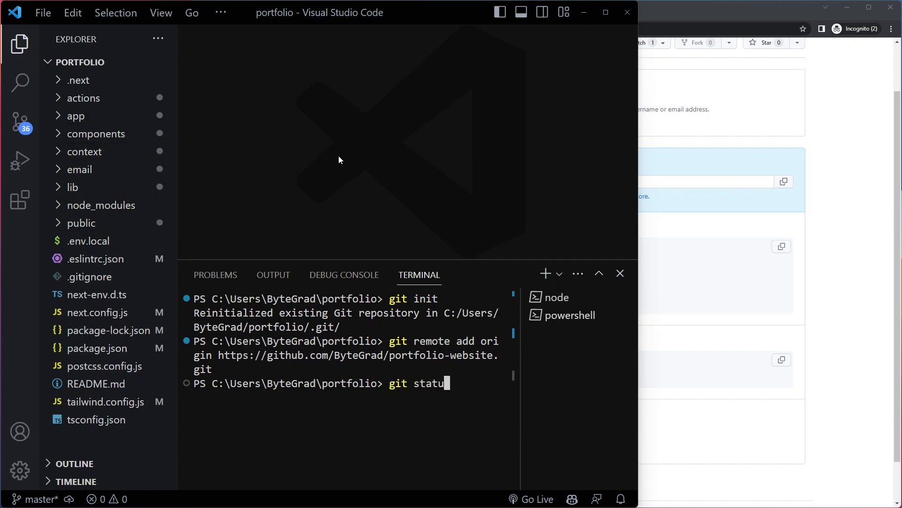
key("Enter")
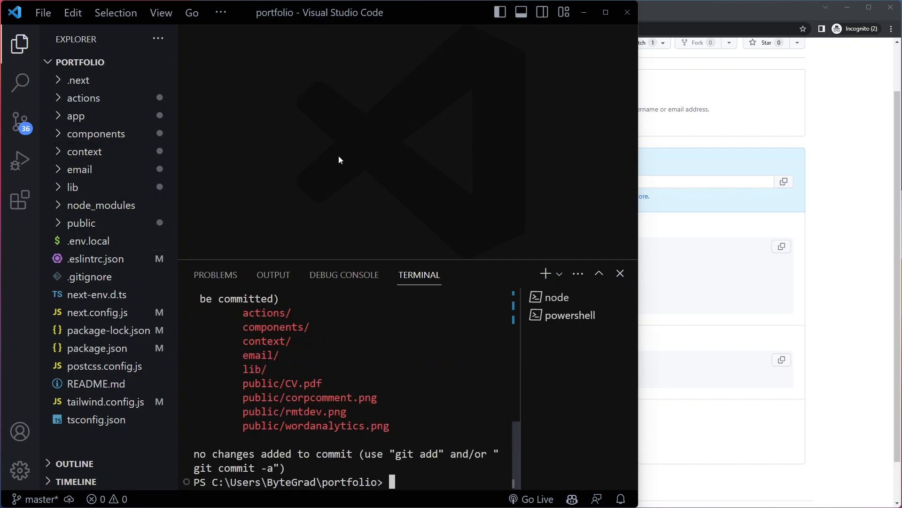
type("git status")
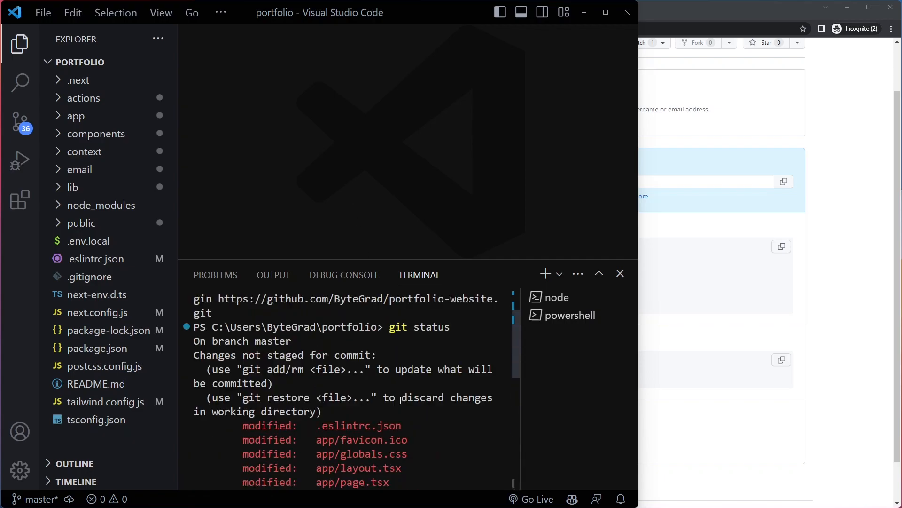
scroll("down", 3)
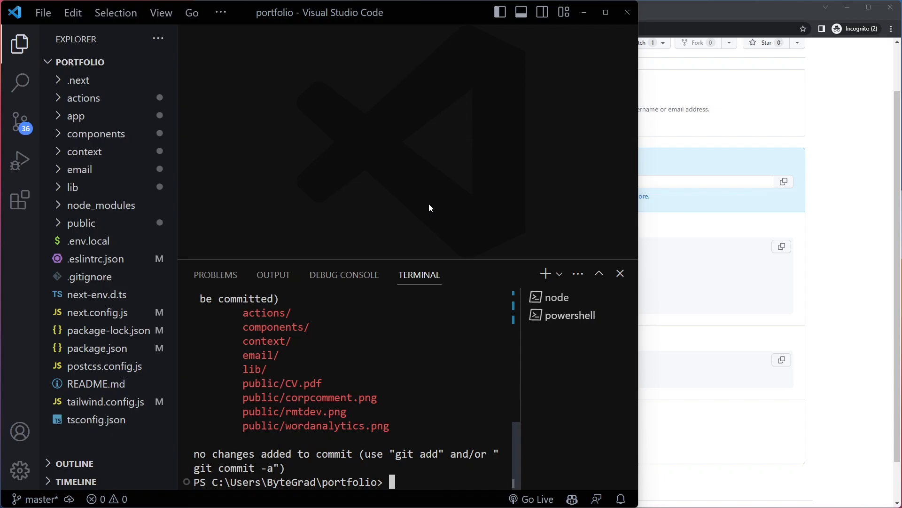
type("git add")
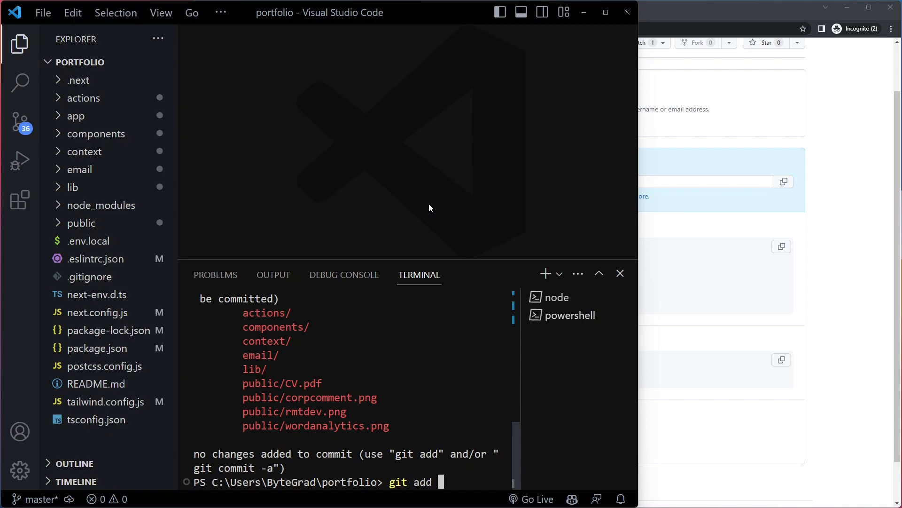
key("Enter")
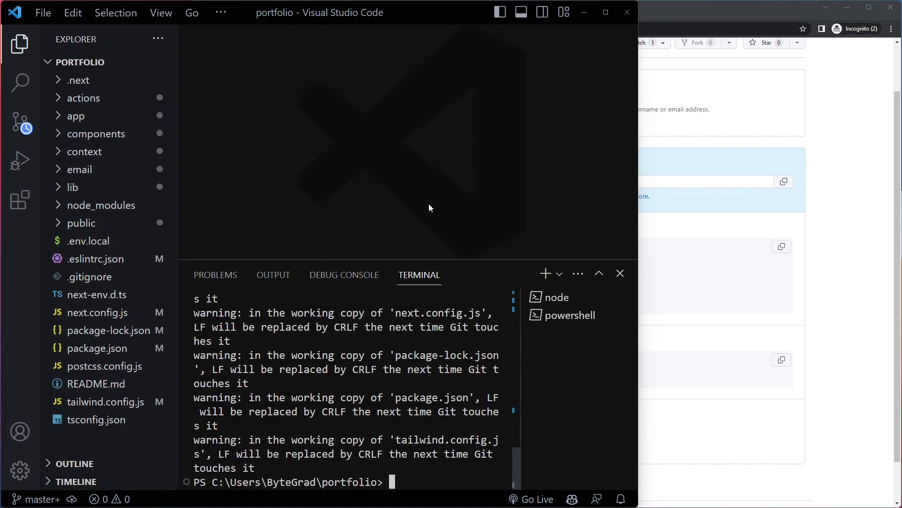
type("git add .")
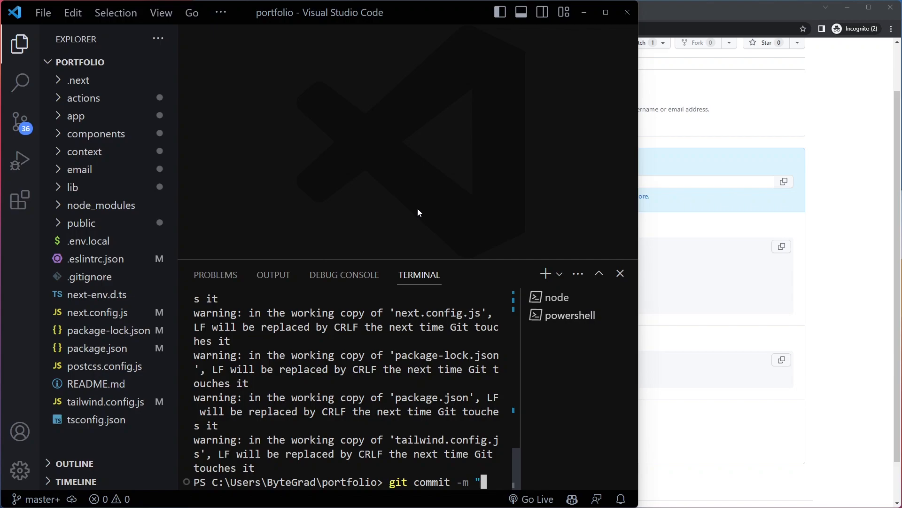
Commit the staged files as "first commit" and push master to origin.
type("\"first")
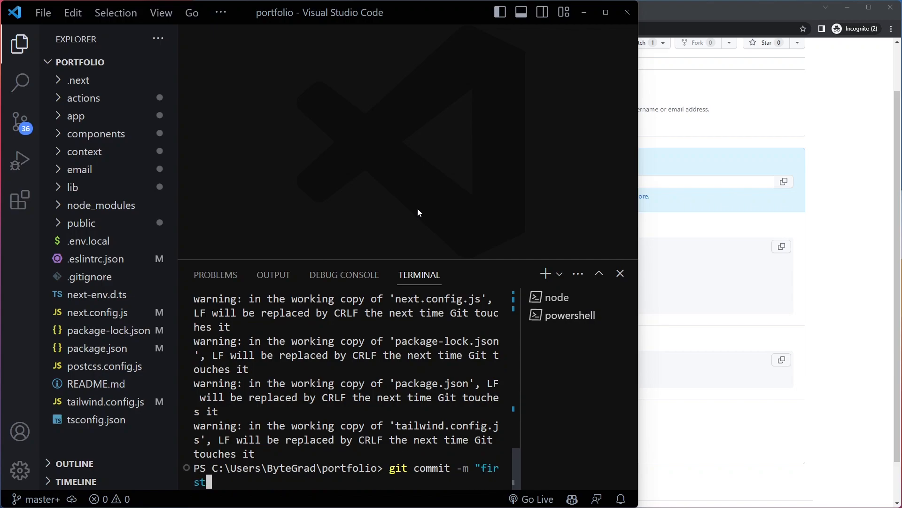
type("commi")
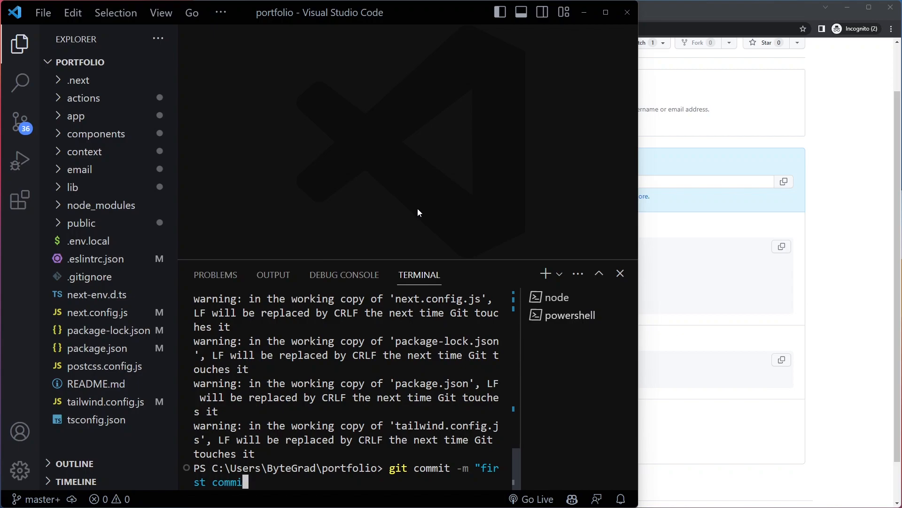
key("Enter")
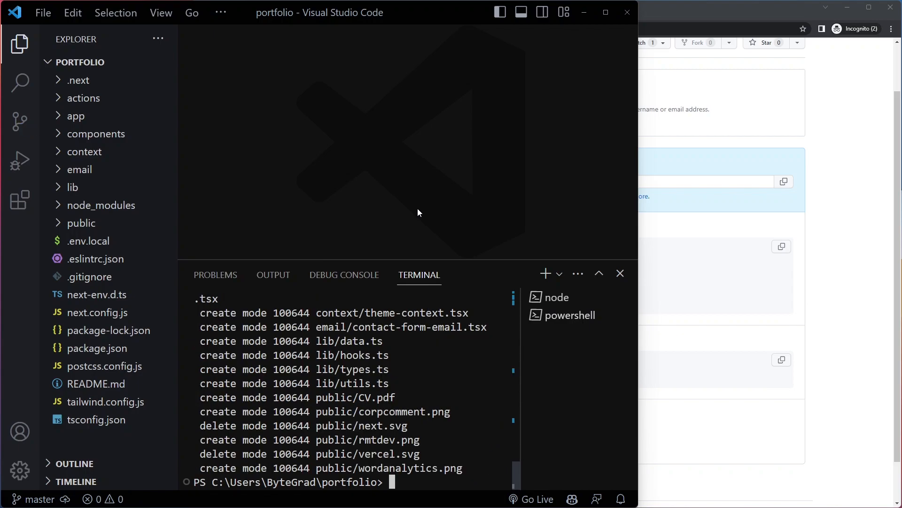
type("git push")
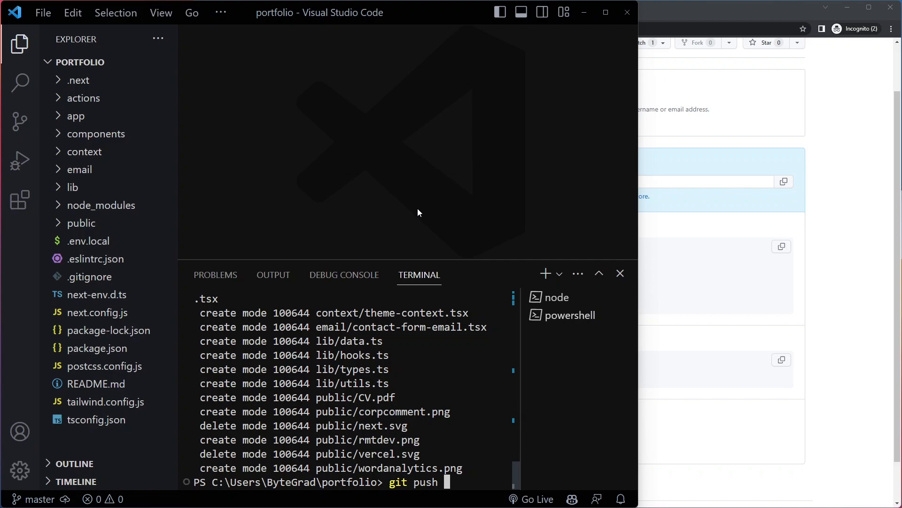
type("origin")
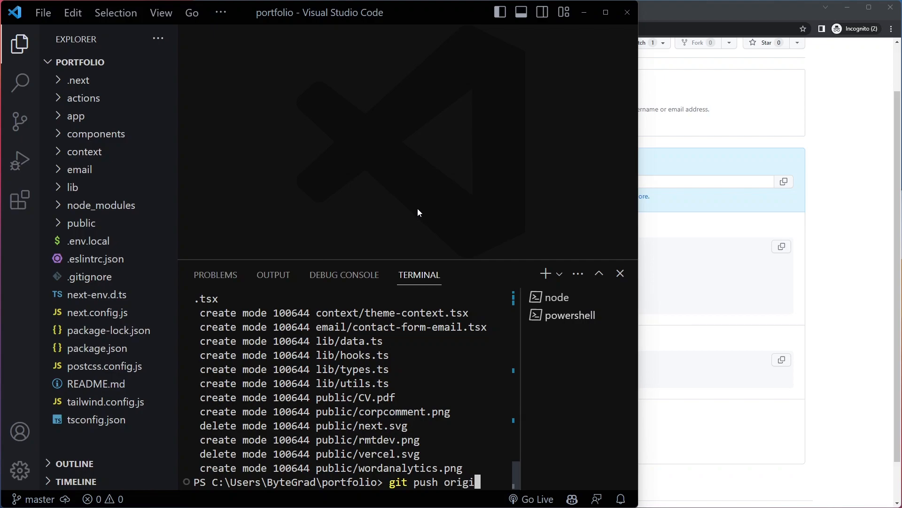
type("n")
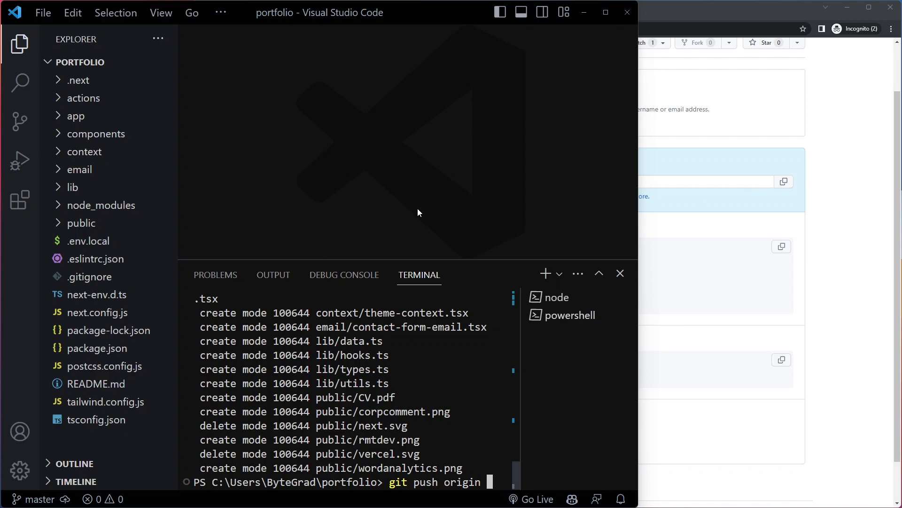
type("master")
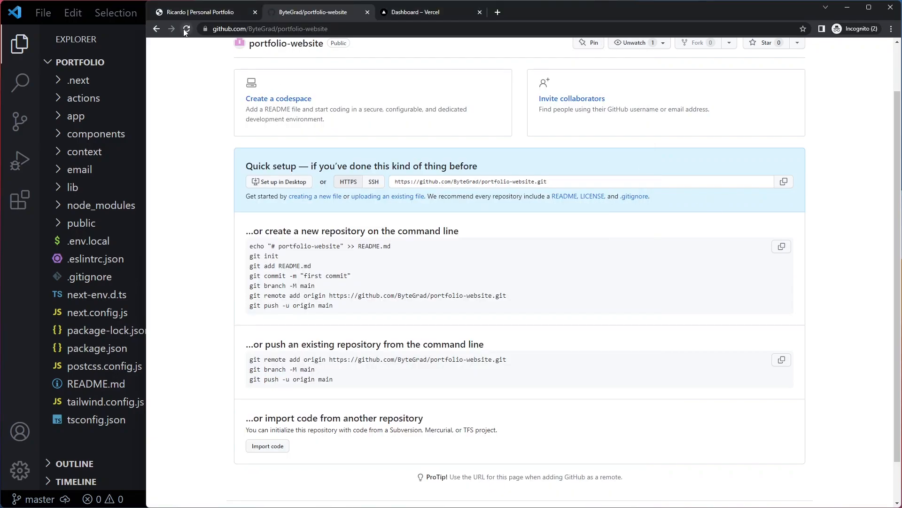
Reload the GitHub repo to see the pushed files, checking .gitignore's env entries along the way.
left_click(186, 28)
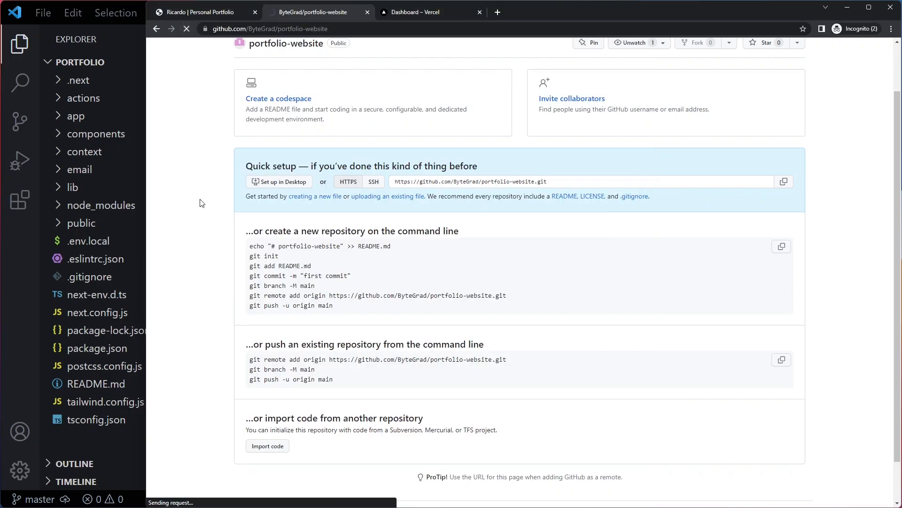
left_click(186, 28)
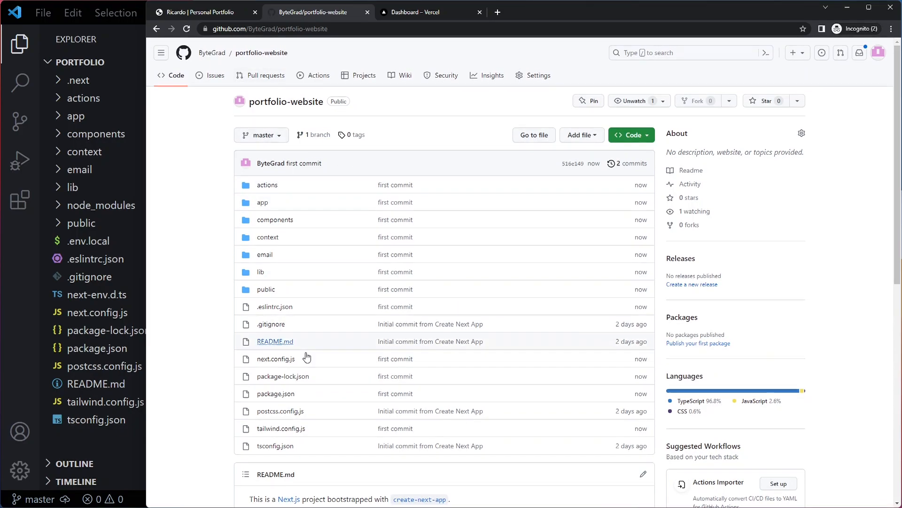
mouse_move(345, 366)
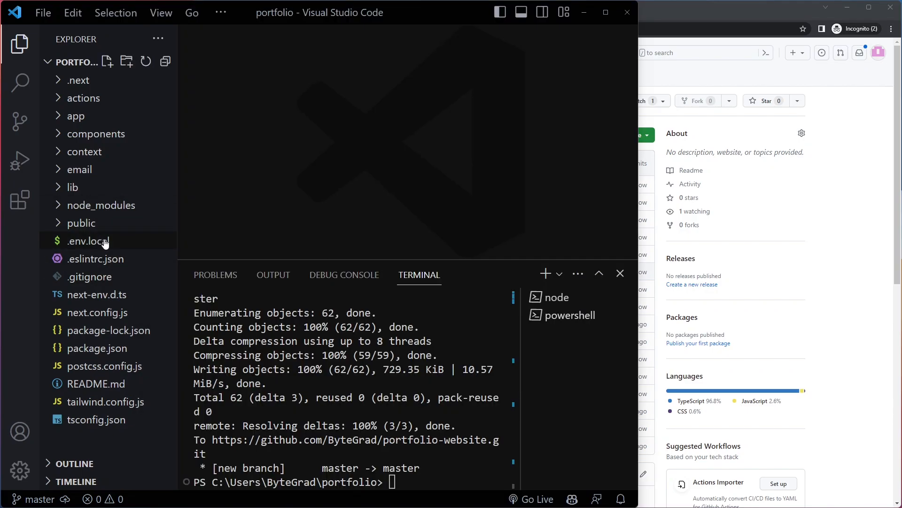
left_click(88, 241)
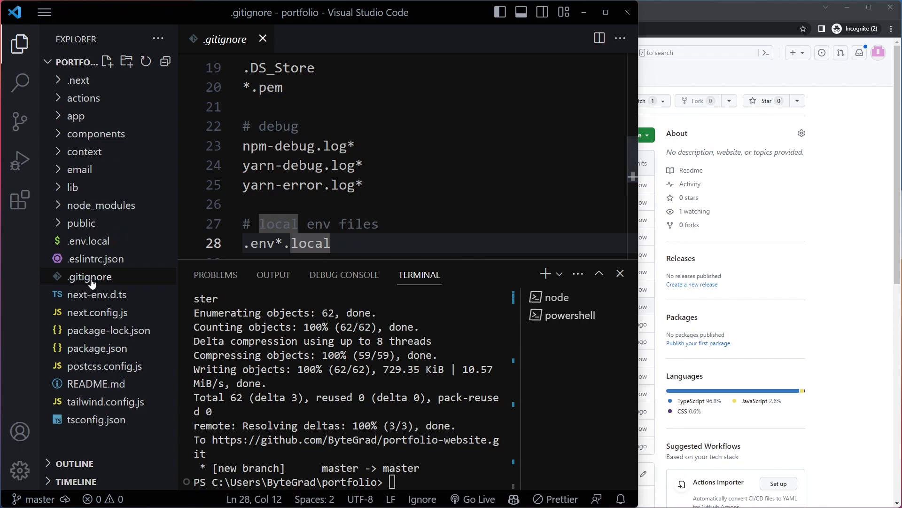
left_click(262, 38)
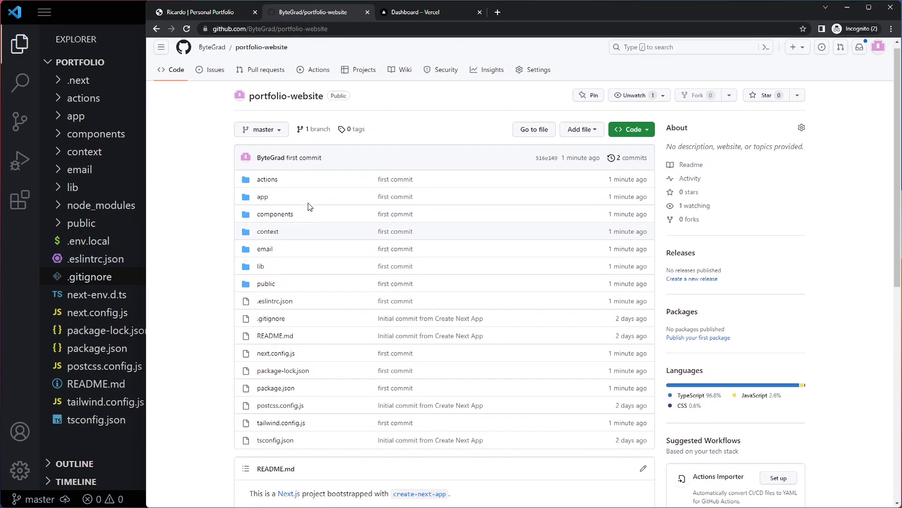
On the Vercel dashboard, expand the Add New… menu listing Project, Domain, Storage and Team.
left_click(419, 12)
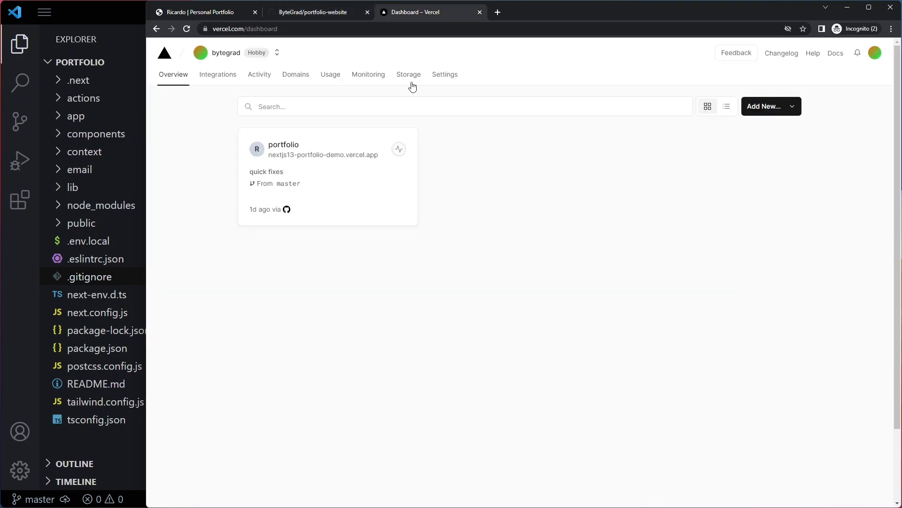
mouse_move(875, 53)
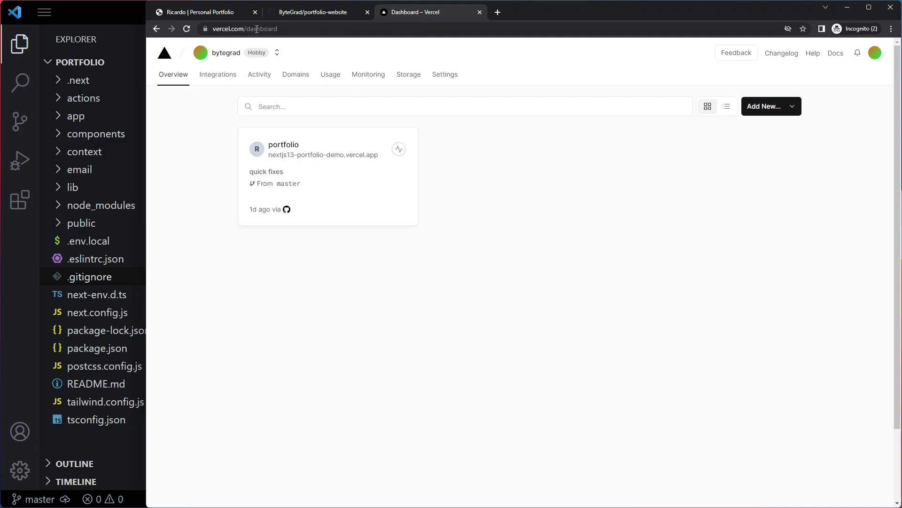
mouse_move(617, 24)
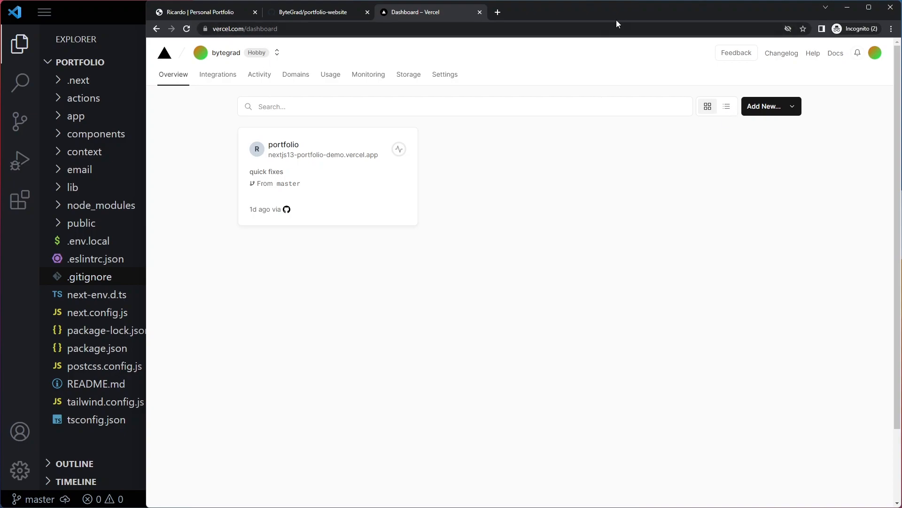
mouse_move(889, 112)
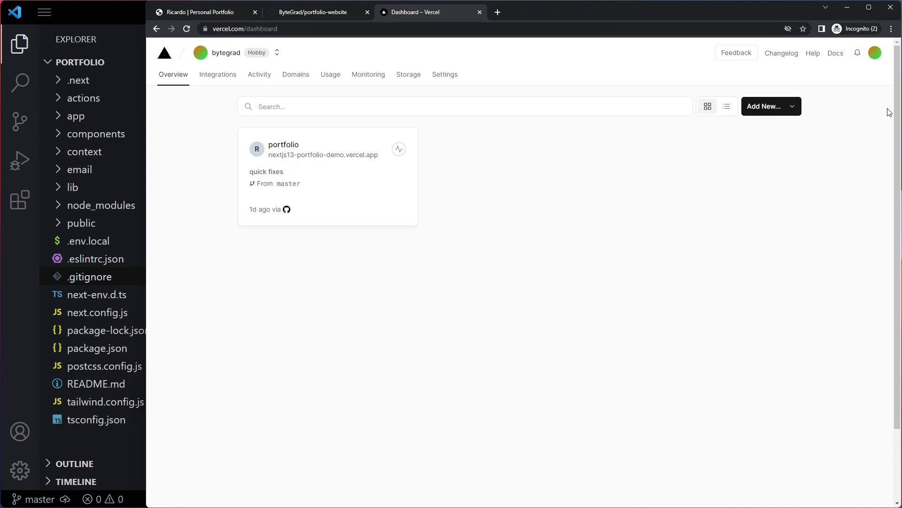
mouse_move(617, 166)
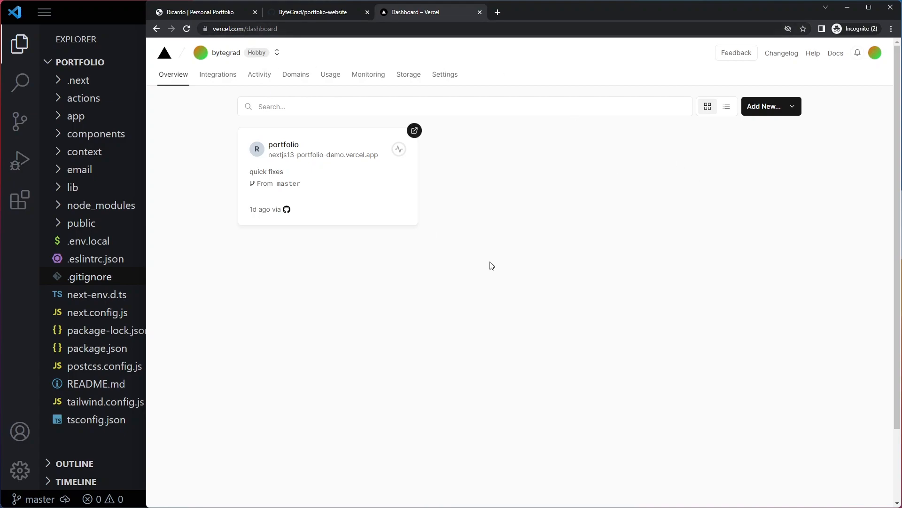
mouse_move(440, 201)
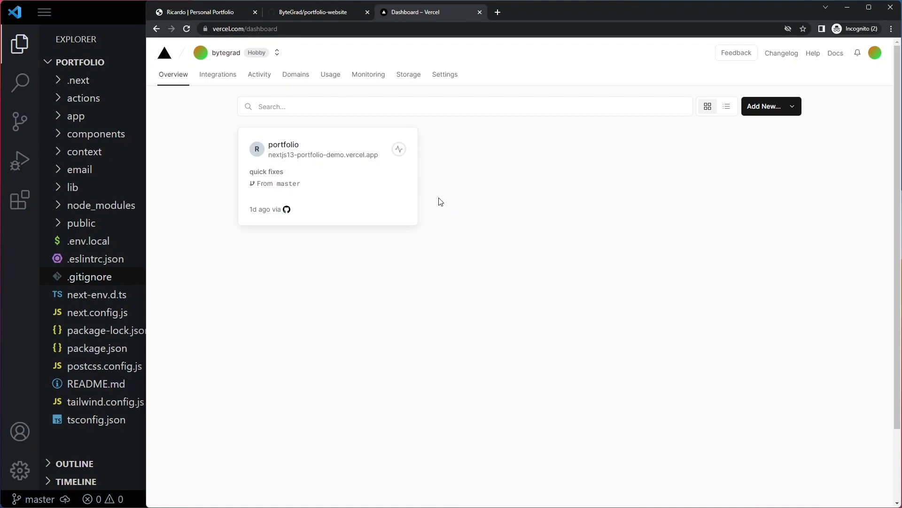
mouse_move(247, 233)
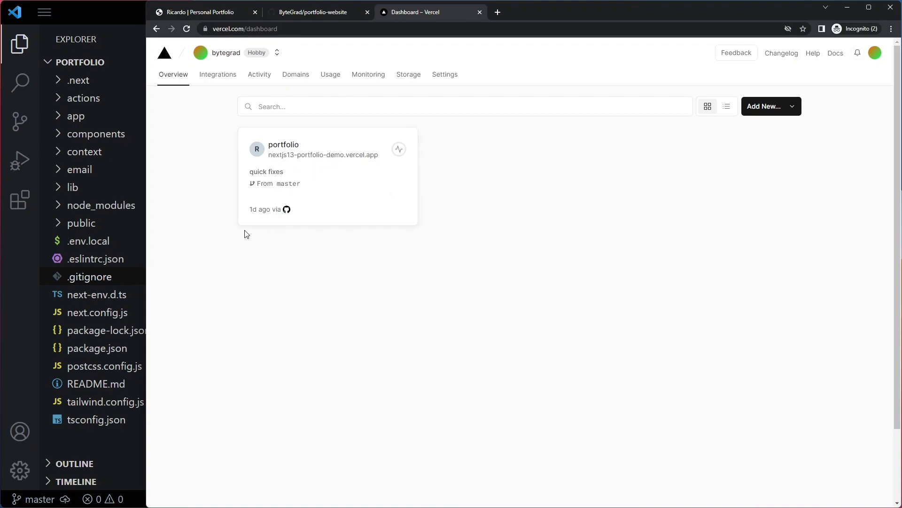
mouse_move(755, 130)
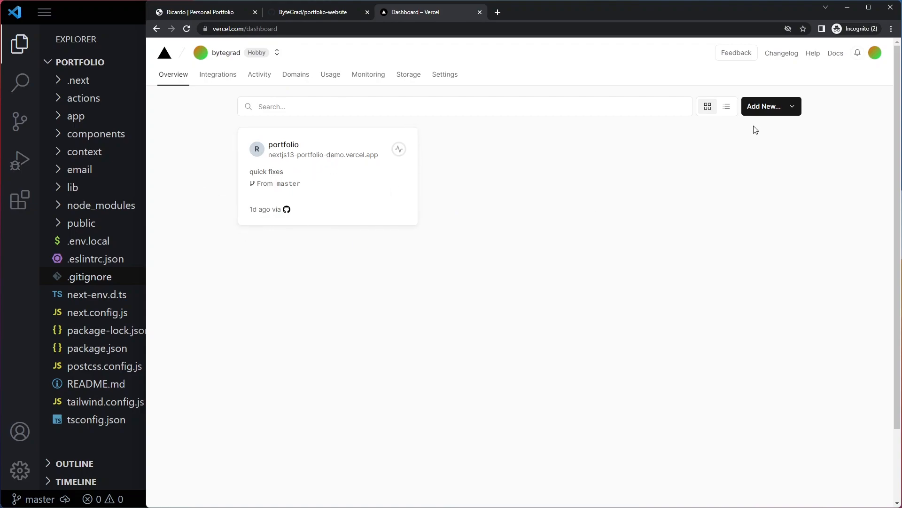
left_click(772, 105)
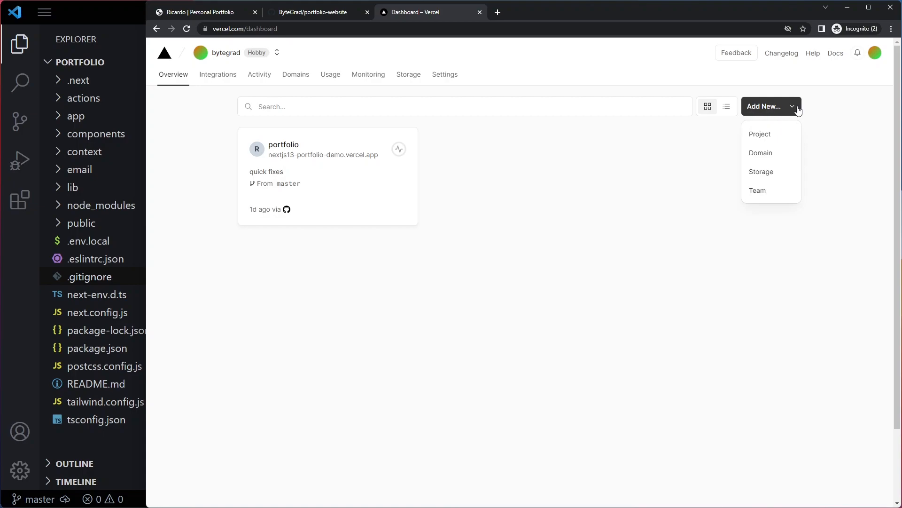
Start a new Vercel project while comparing it against the GitHub repository page.
left_click(759, 134)
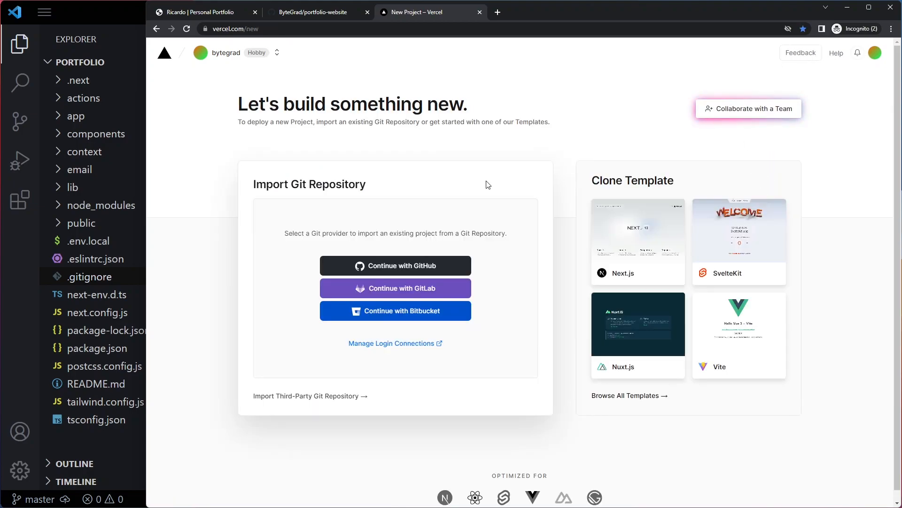
mouse_move(304, 82)
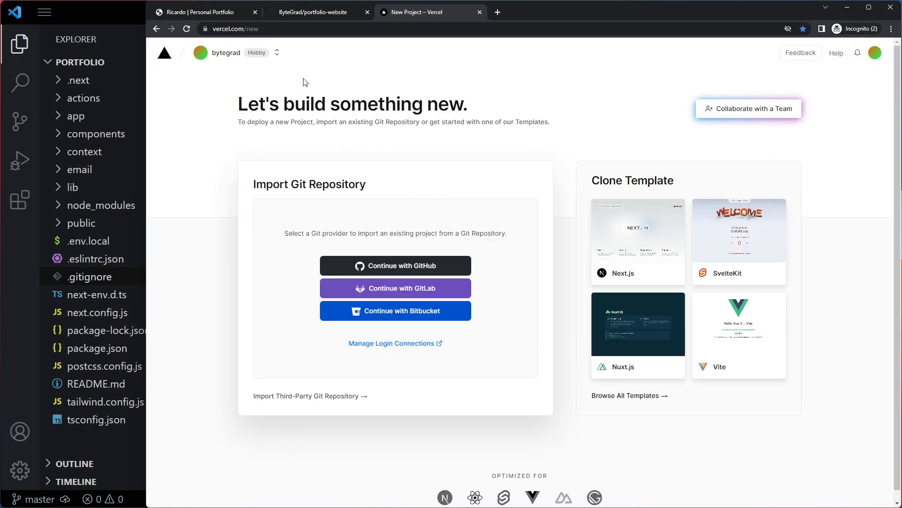
left_click(315, 12)
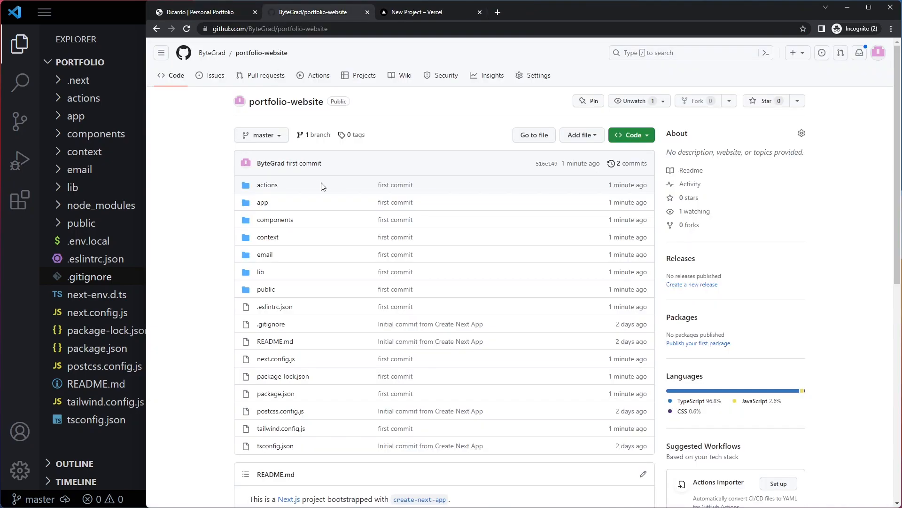
left_click(422, 11)
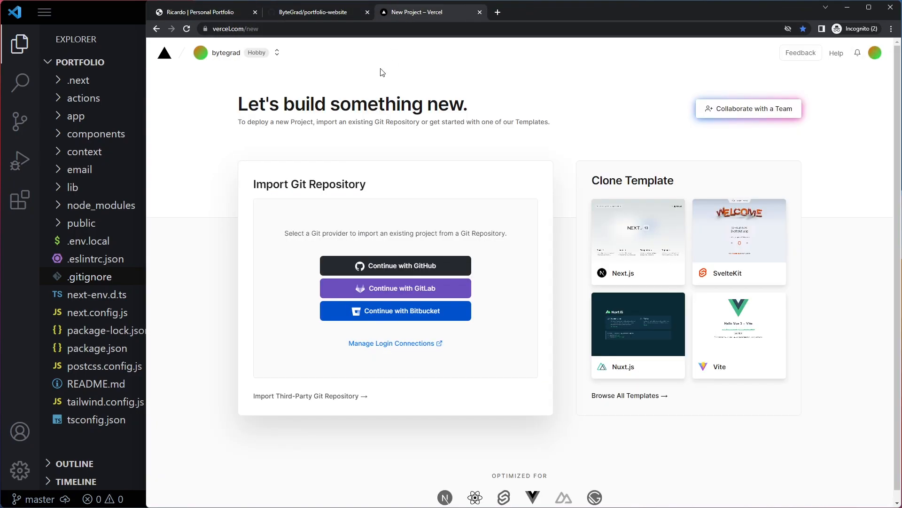
mouse_move(252, 52)
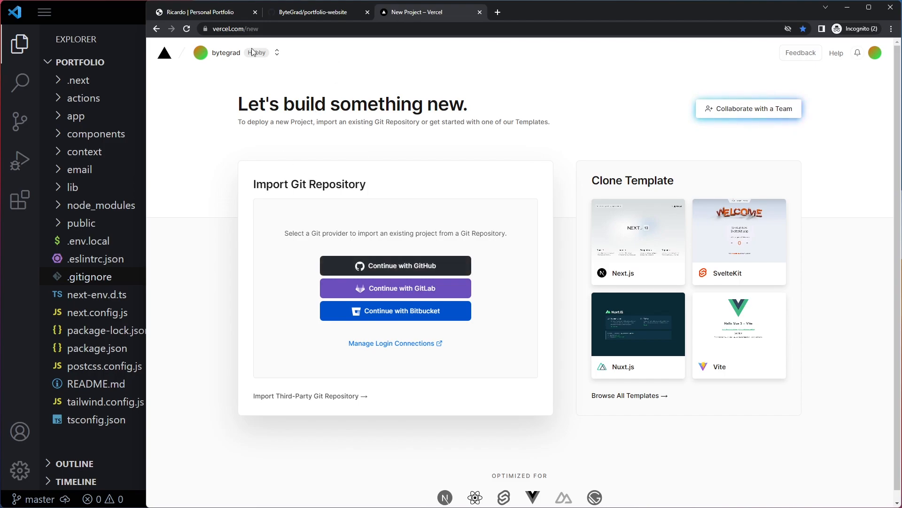
left_click(316, 11)
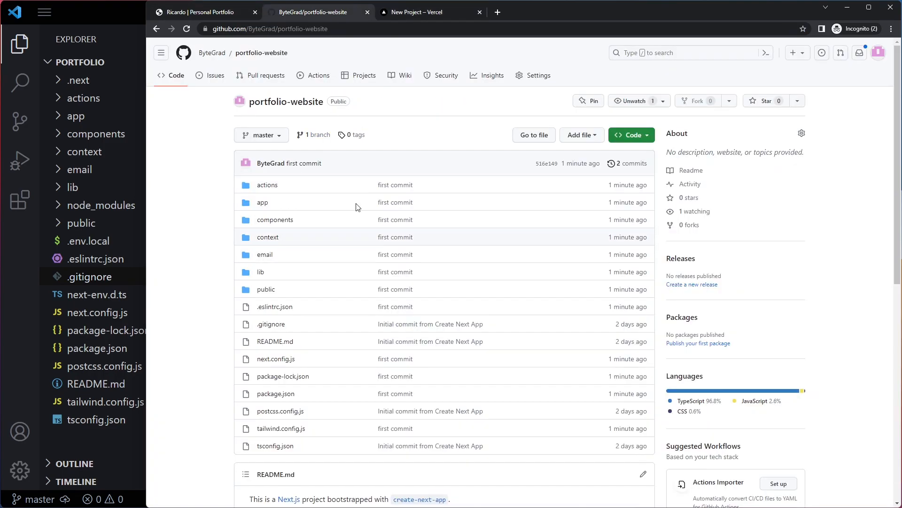
left_click(424, 12)
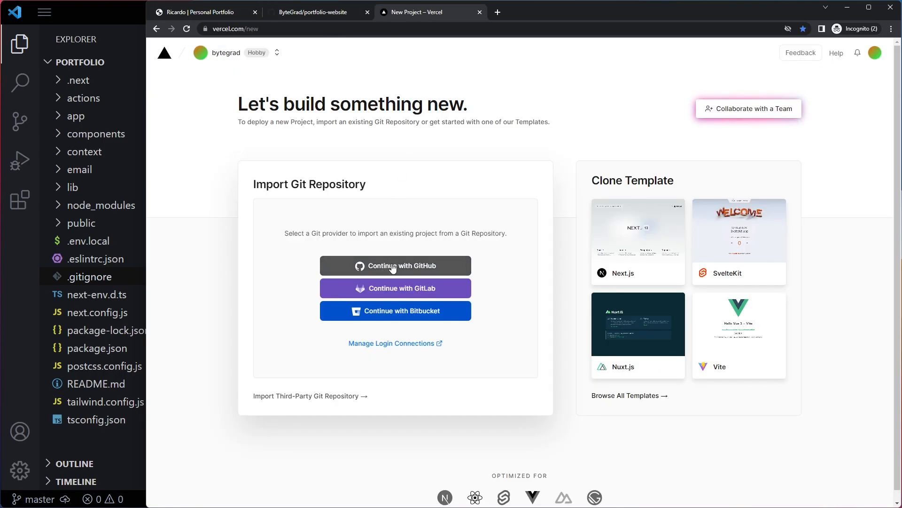
Continue with GitHub so the importable ByteGrad repositories are listed.
left_click(395, 266)
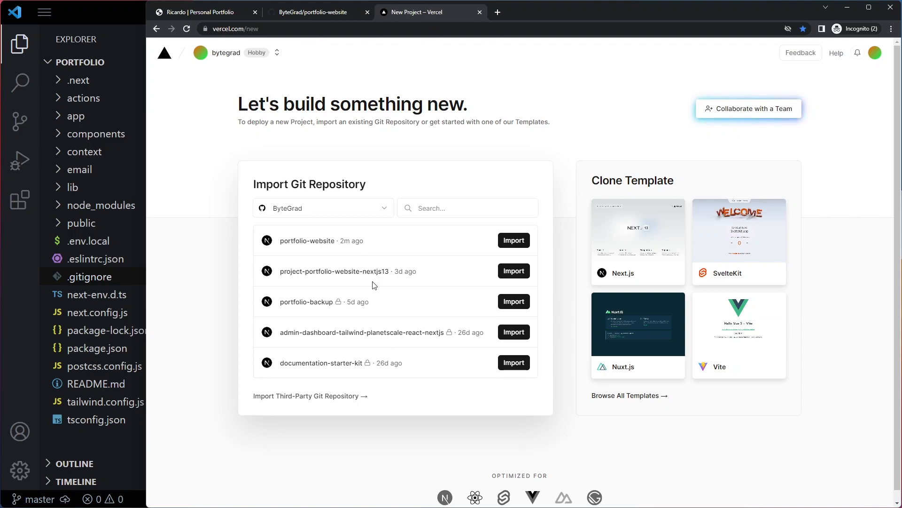
mouse_move(436, 257)
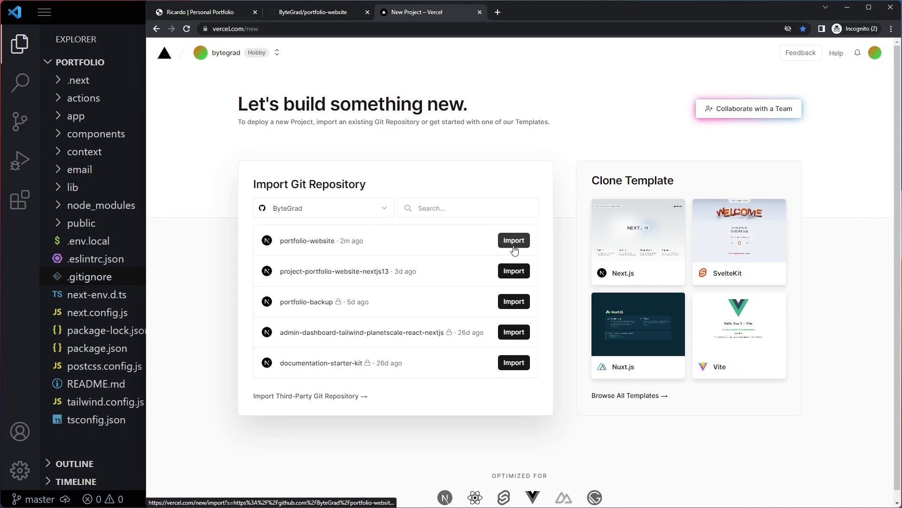
Import portfolio-website, deploy it with the Next.js preset, and check package.json's build script.
left_click(513, 240)
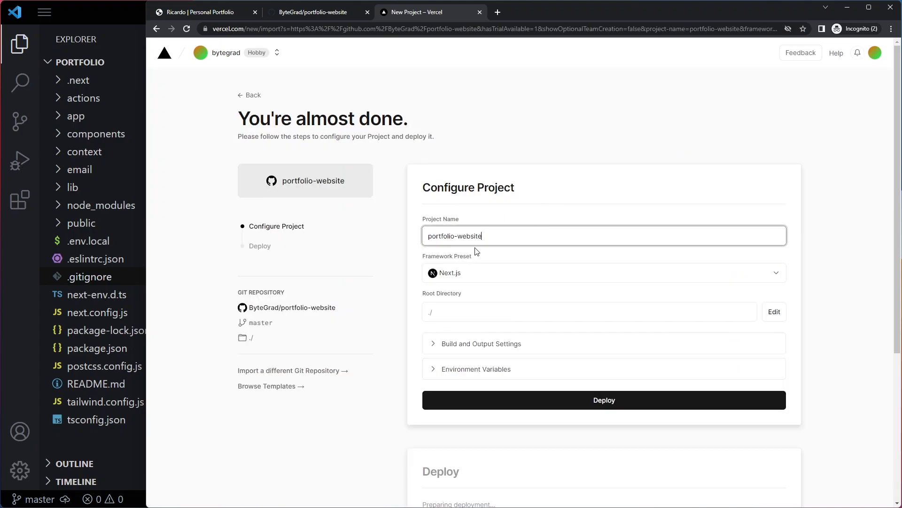
mouse_move(846, 233)
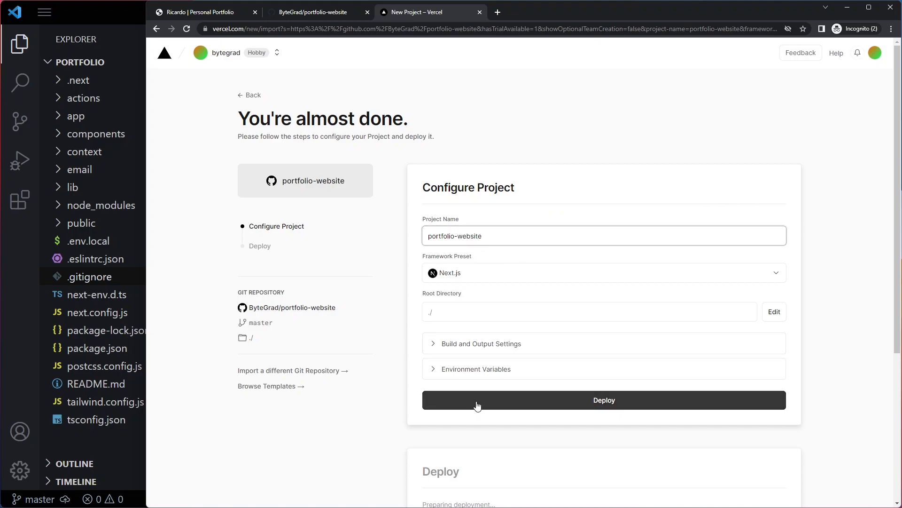
left_click(603, 400)
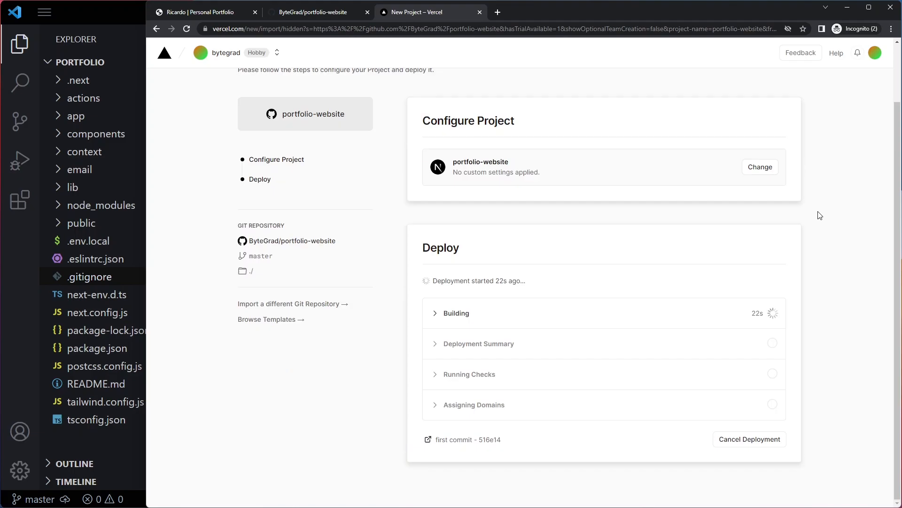
mouse_move(37, 251)
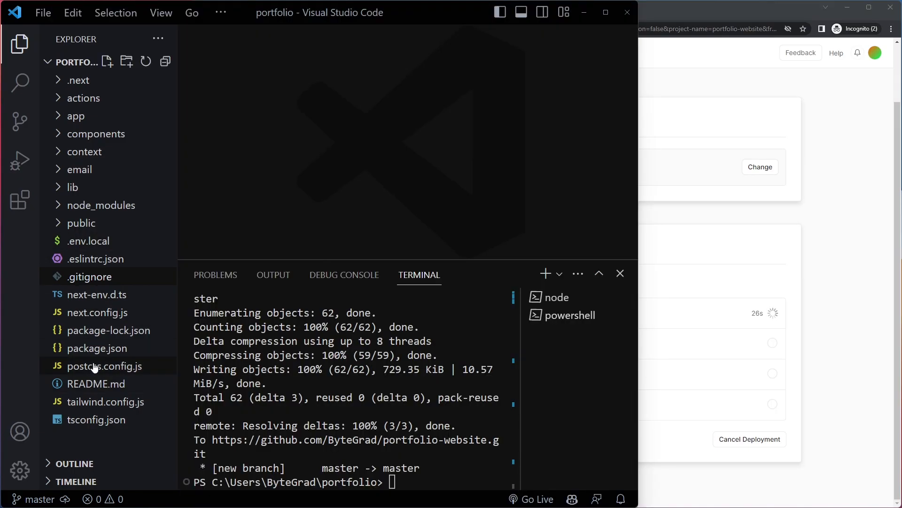
left_click(98, 347)
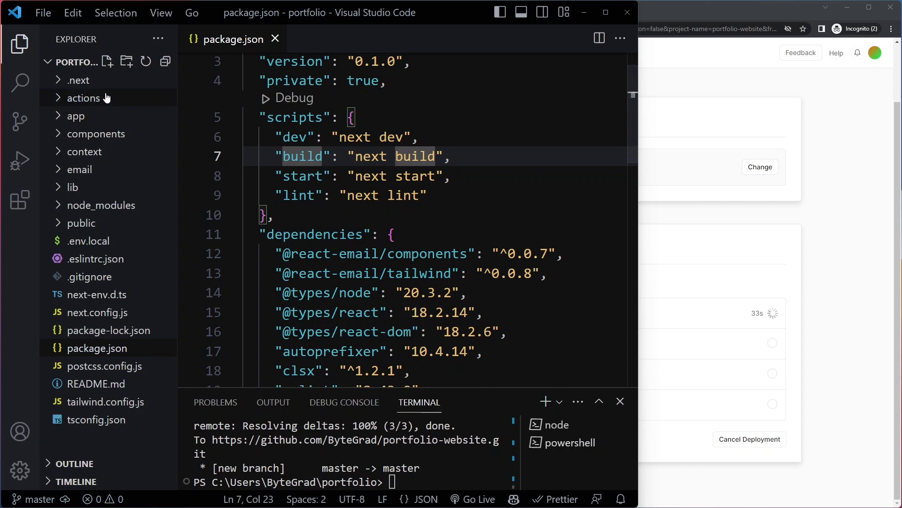
mouse_move(107, 151)
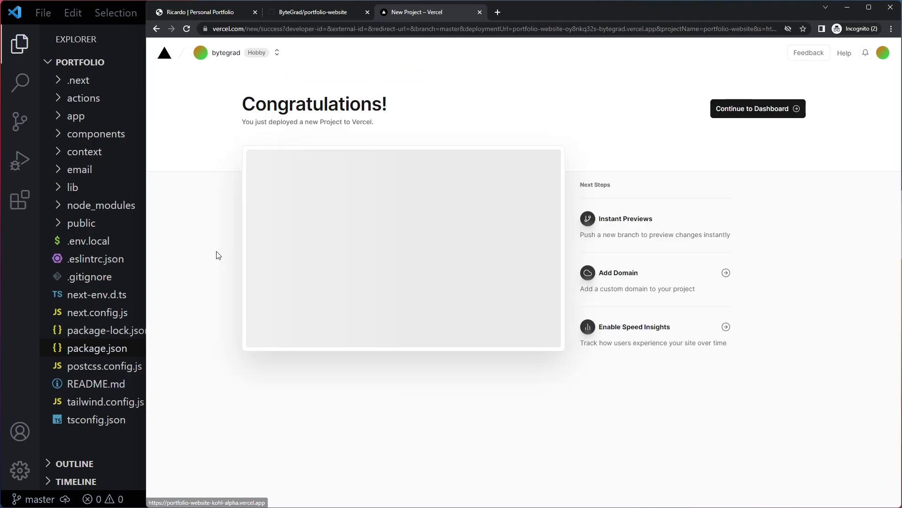
mouse_move(218, 234)
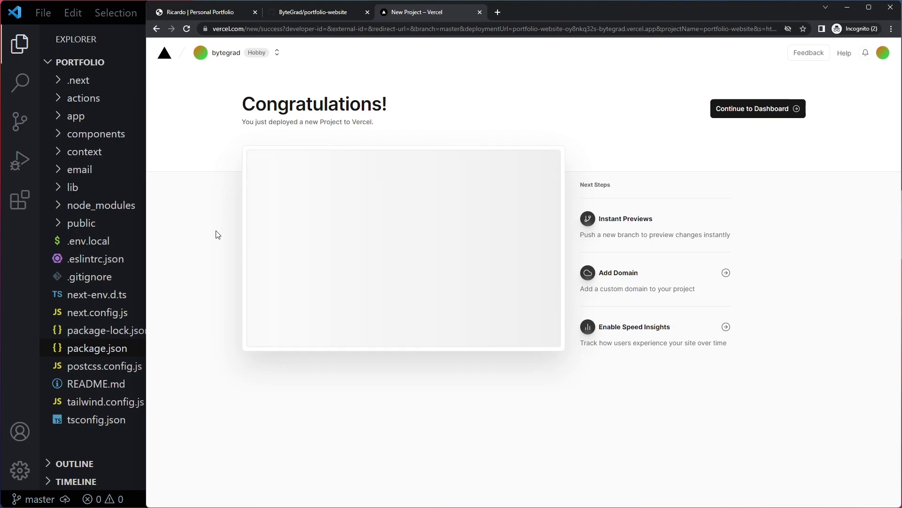
mouse_move(274, 240)
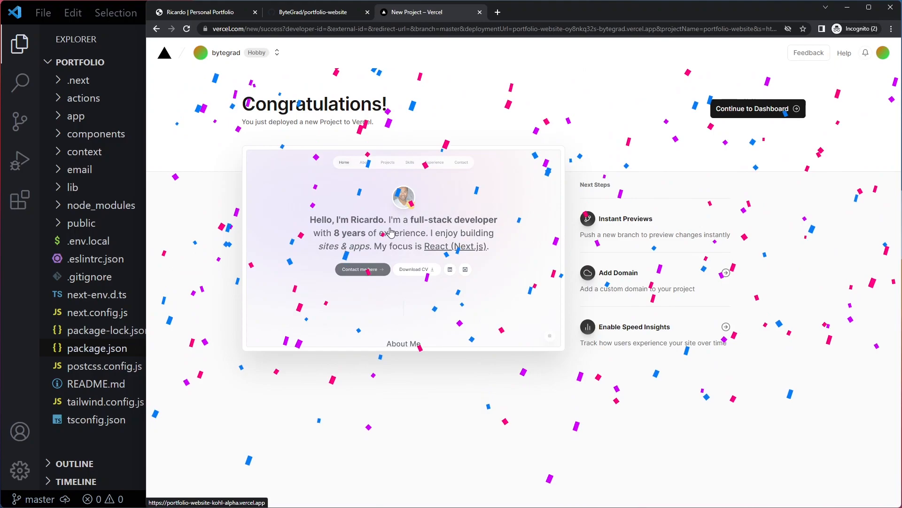
mouse_move(413, 236)
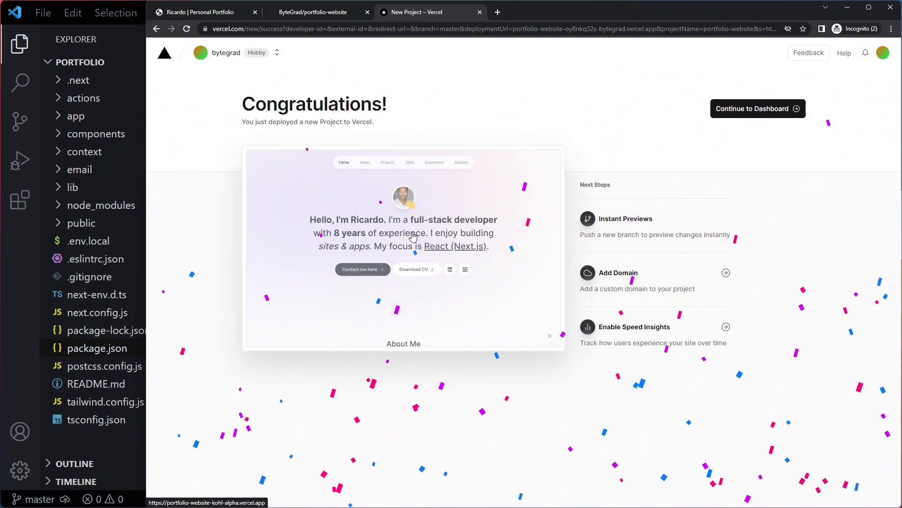
View the deployed portfolio site at its vercel.app address in a new tab.
left_click(497, 12)
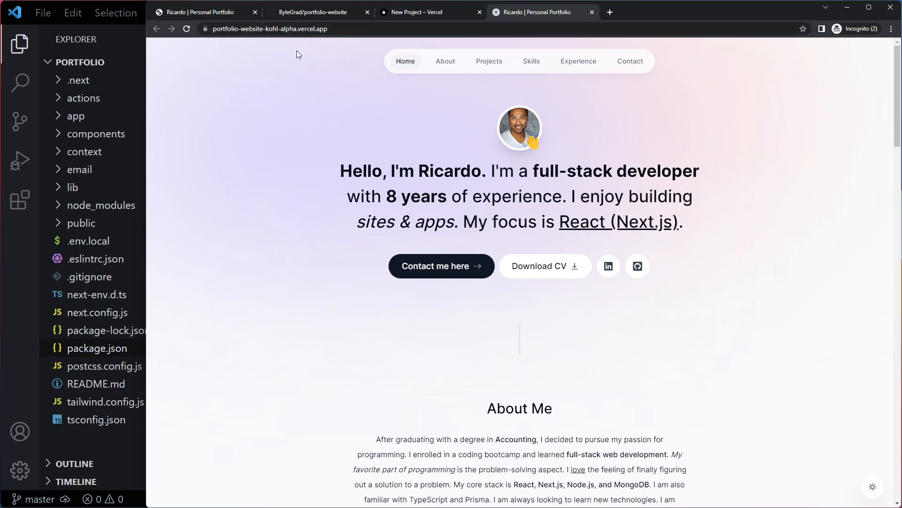
Scroll the live portfolio down to the contact form and back up, then return to Vercel's congratulations page.
scroll("down", 3)
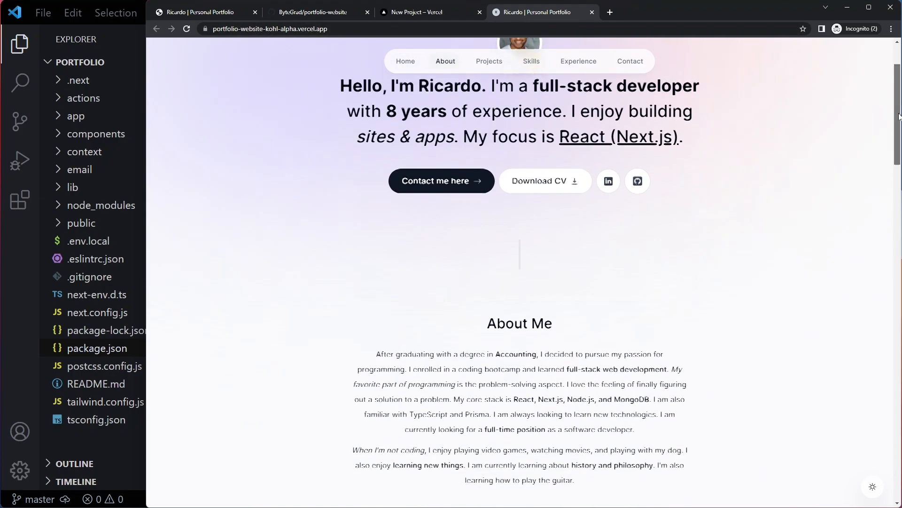
scroll("down", 3)
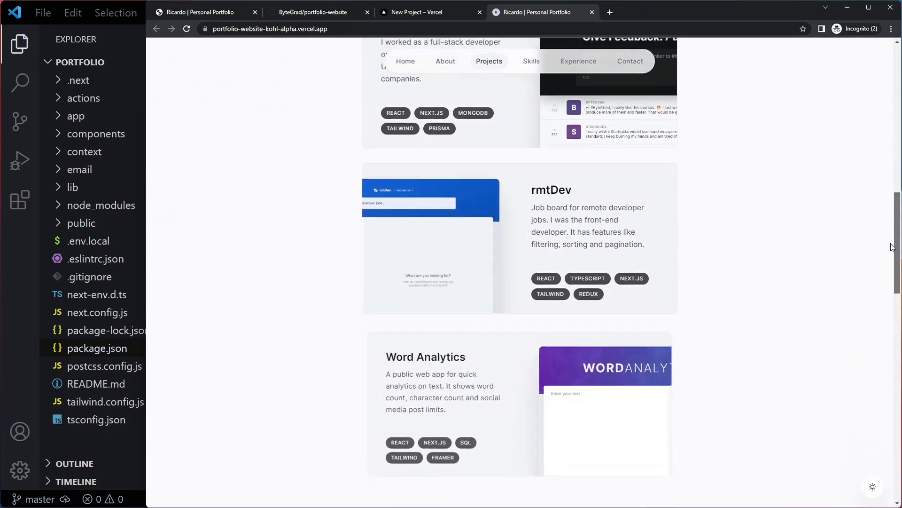
scroll("down", 3)
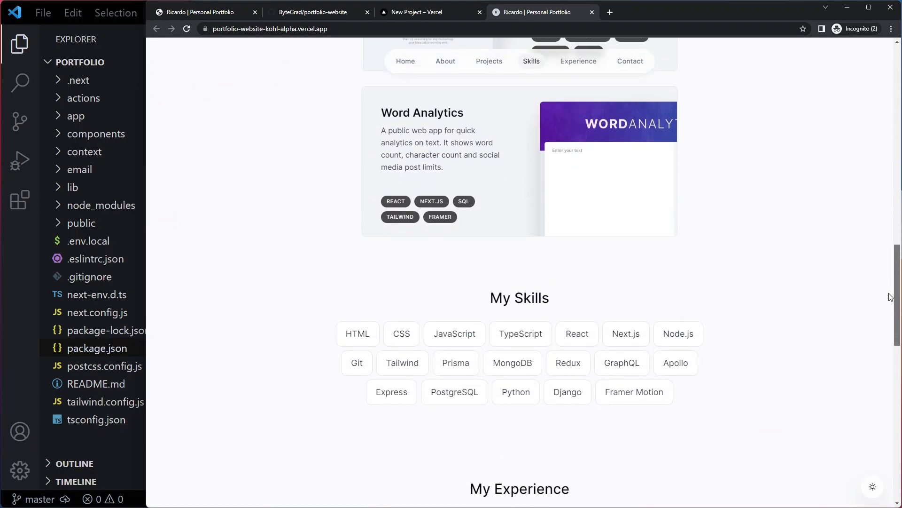
scroll("down", 3)
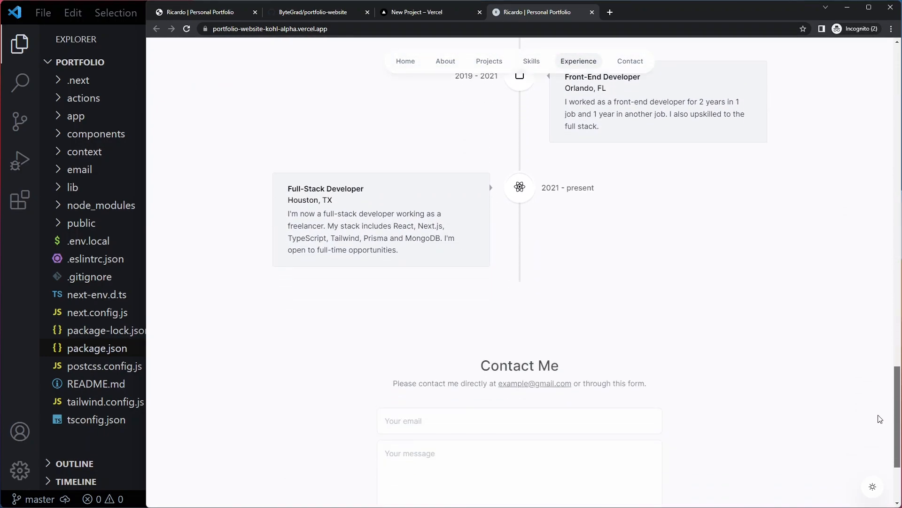
scroll("down", 3)
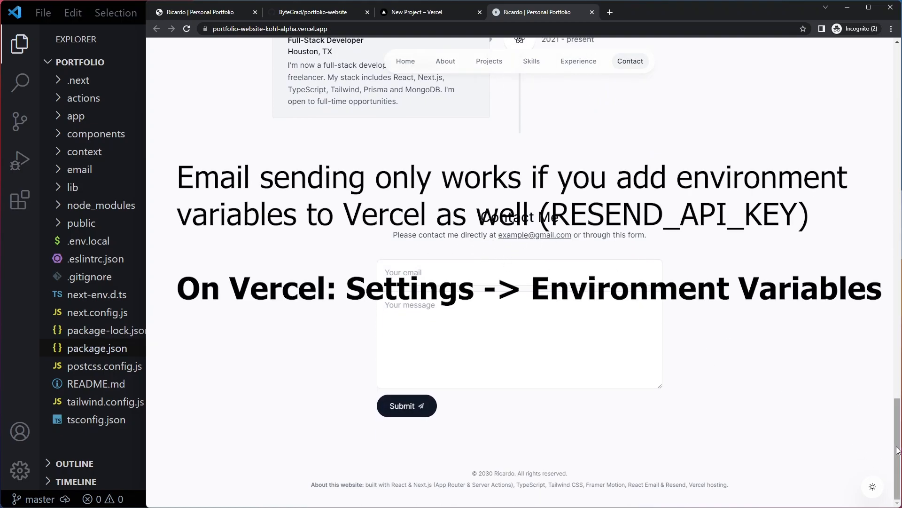
scroll("up", 3)
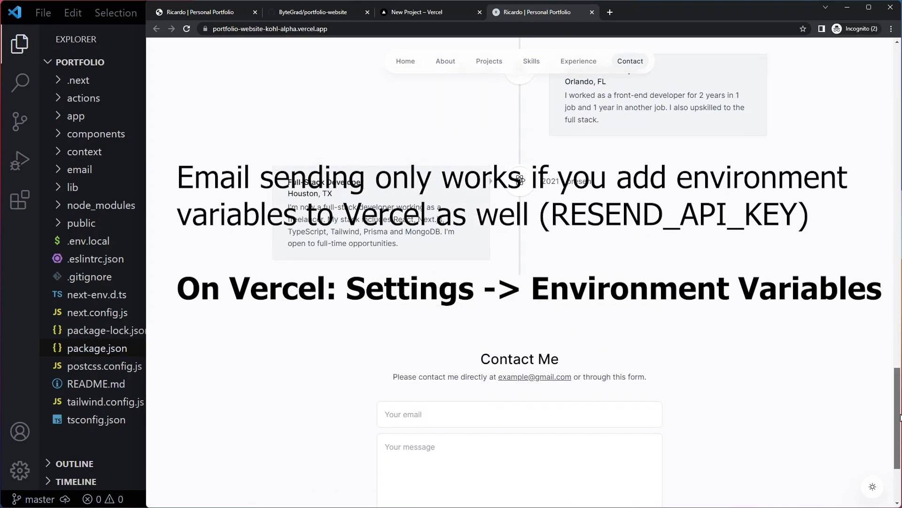
scroll("up", 3)
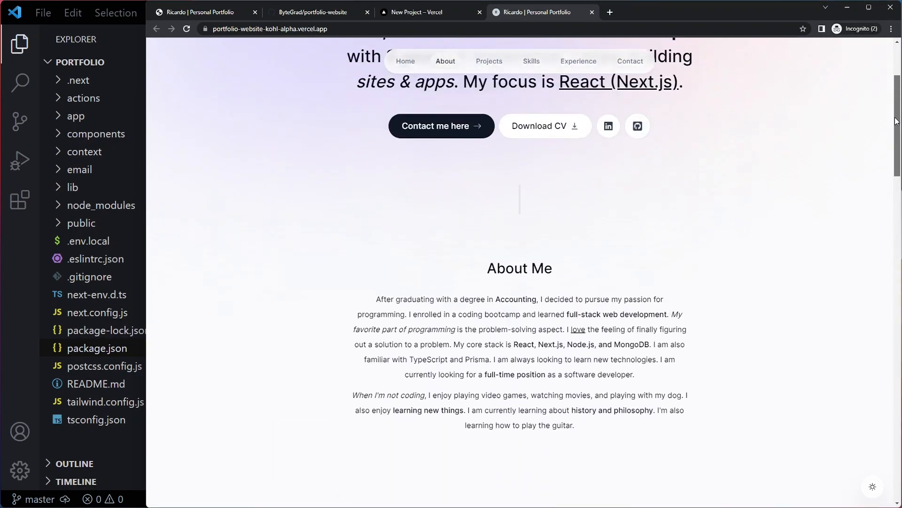
scroll("up", 3)
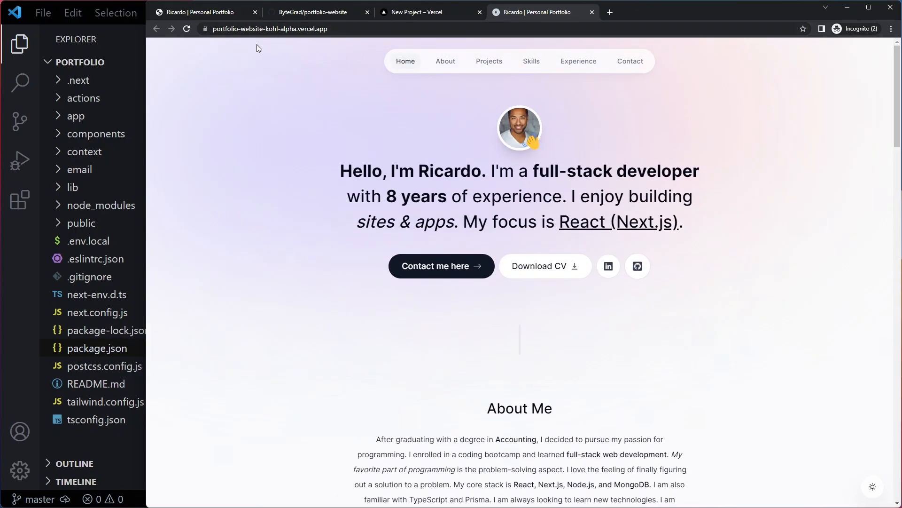
mouse_move(321, 137)
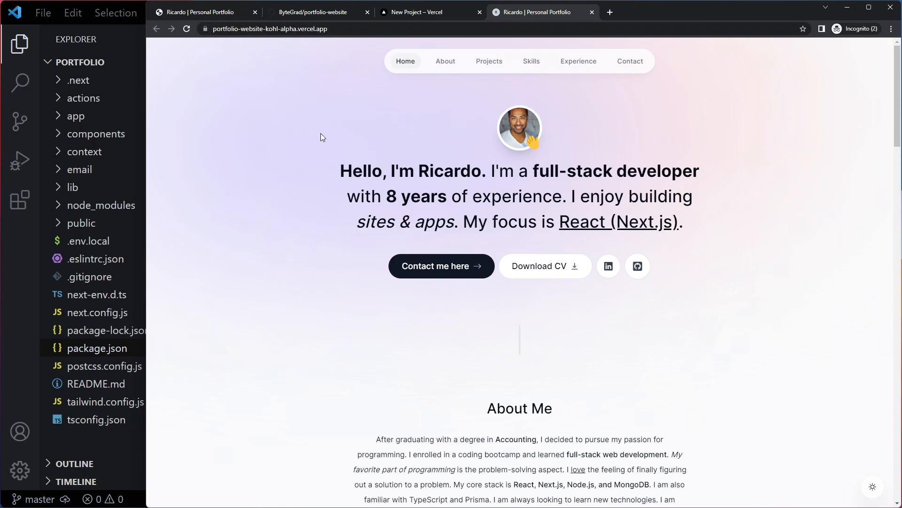
mouse_move(308, 155)
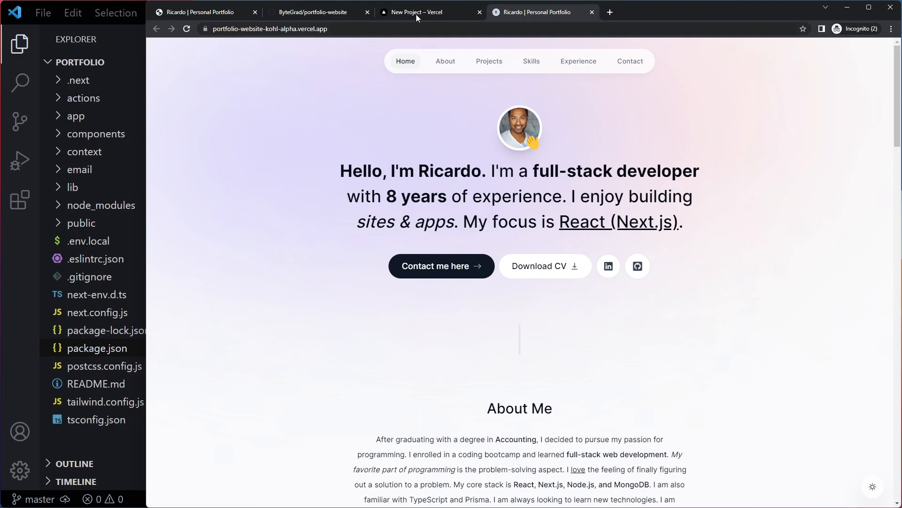
left_click(420, 12)
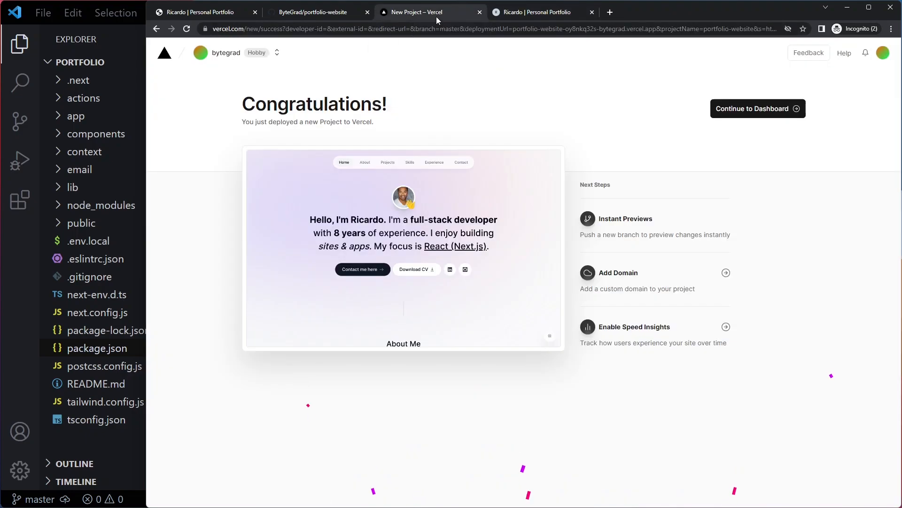
From the project dashboard, check Overview and Settings, then view the production deployment's details from Deployments.
left_click(758, 109)
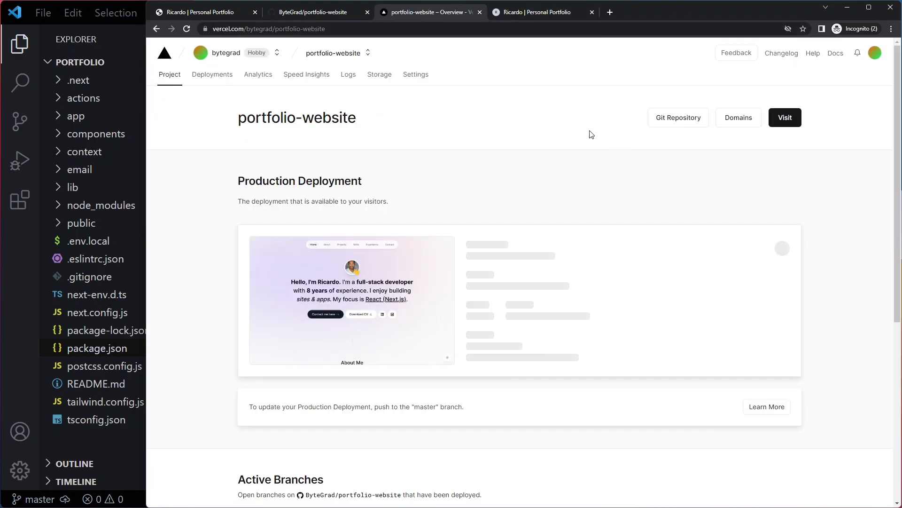
left_click(416, 74)
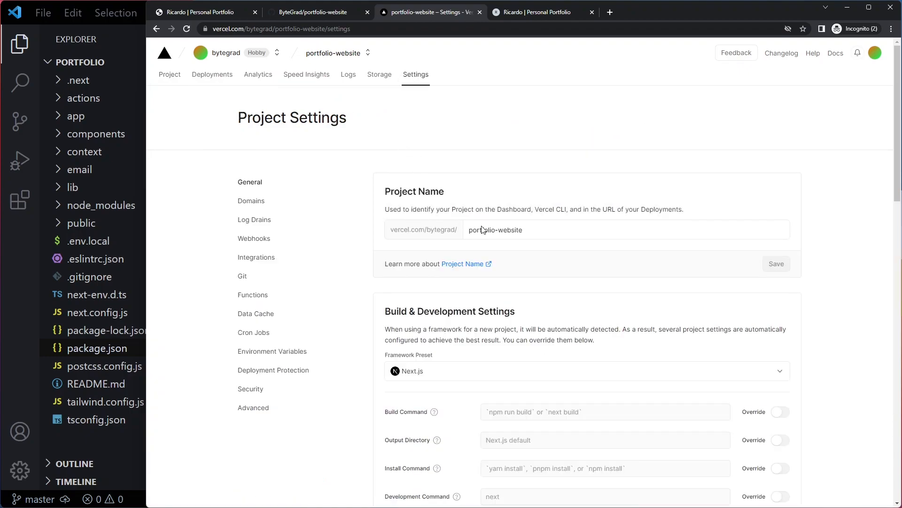
left_click(169, 74)
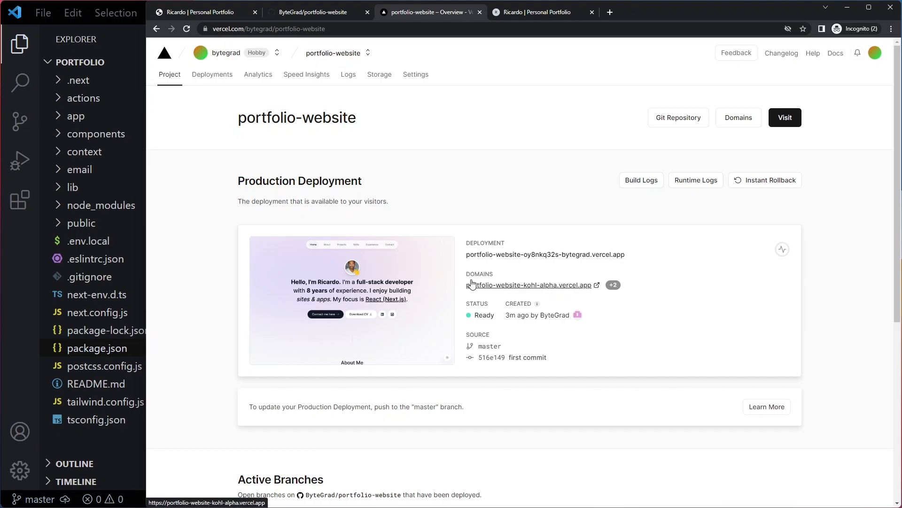
mouse_move(592, 289)
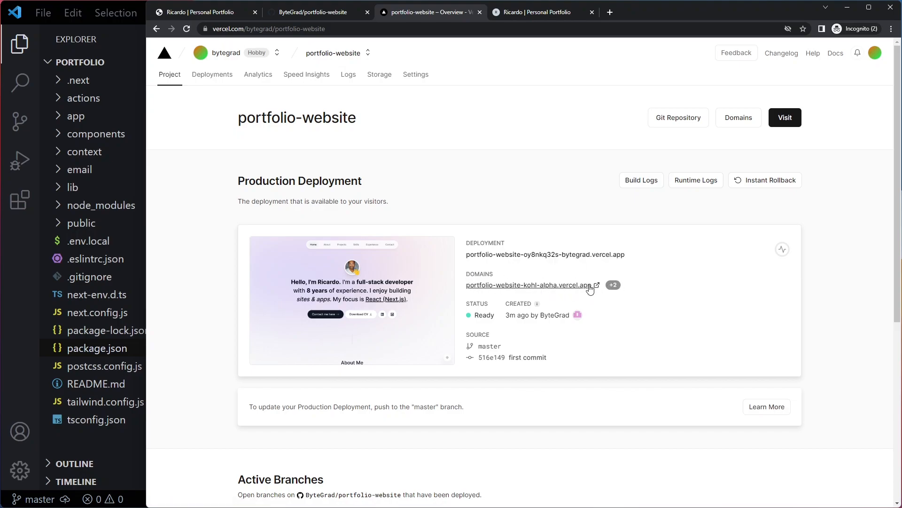
left_click(212, 74)
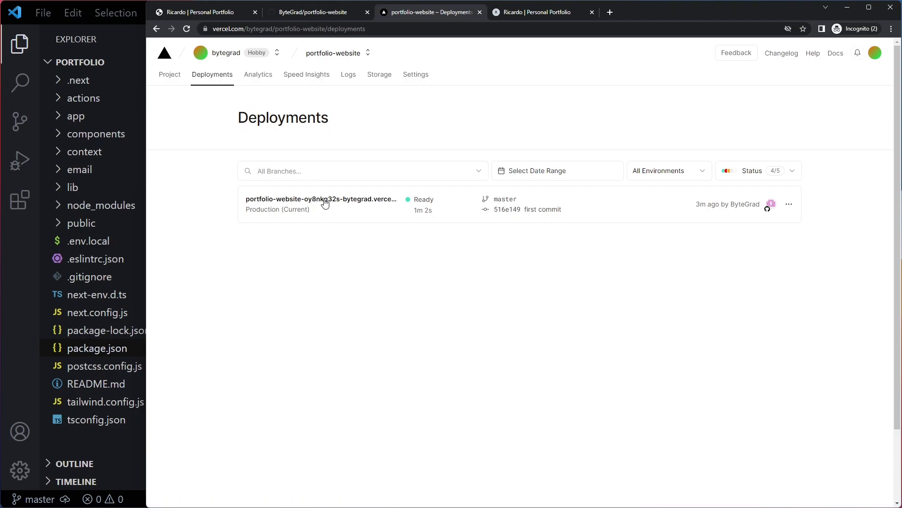
left_click(321, 199)
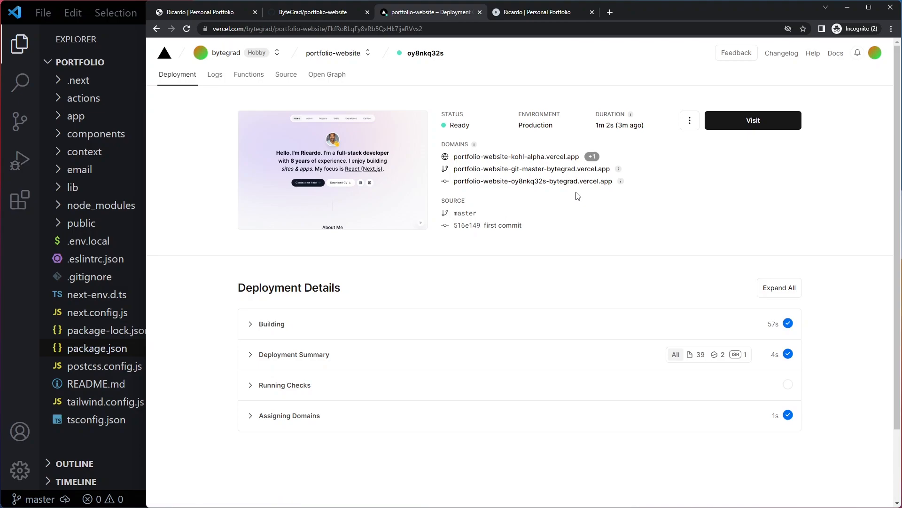
mouse_move(472, 178)
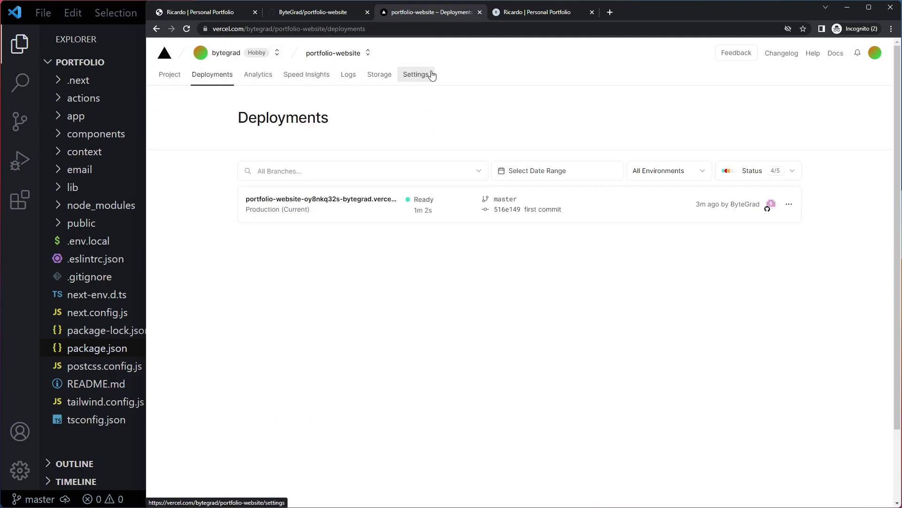
Edit the kohl-alpha production domain to ricardo.vercel.app, which Vercel rejects as taken.
left_click(416, 75)
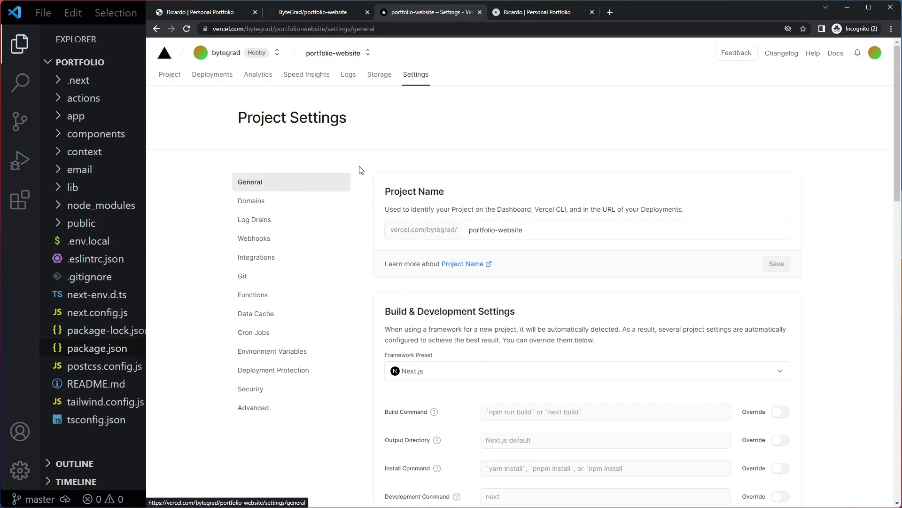
left_click(251, 200)
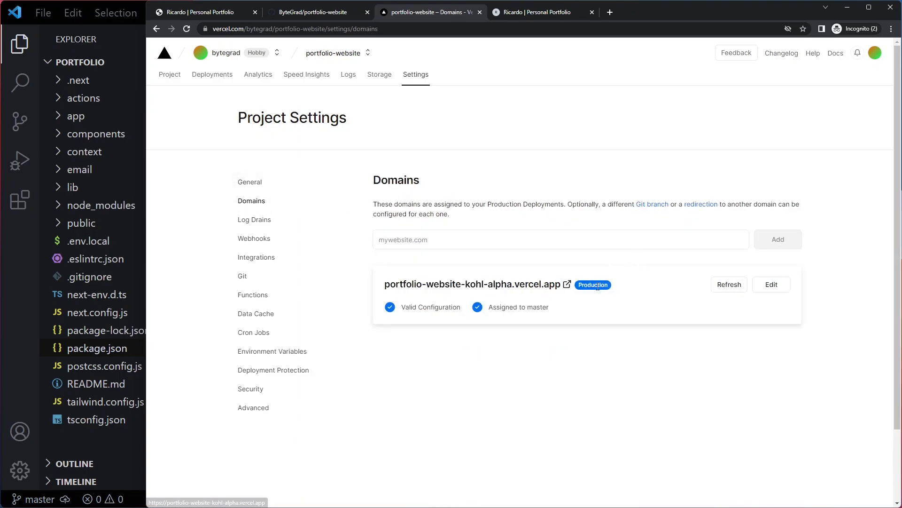
left_click(772, 284)
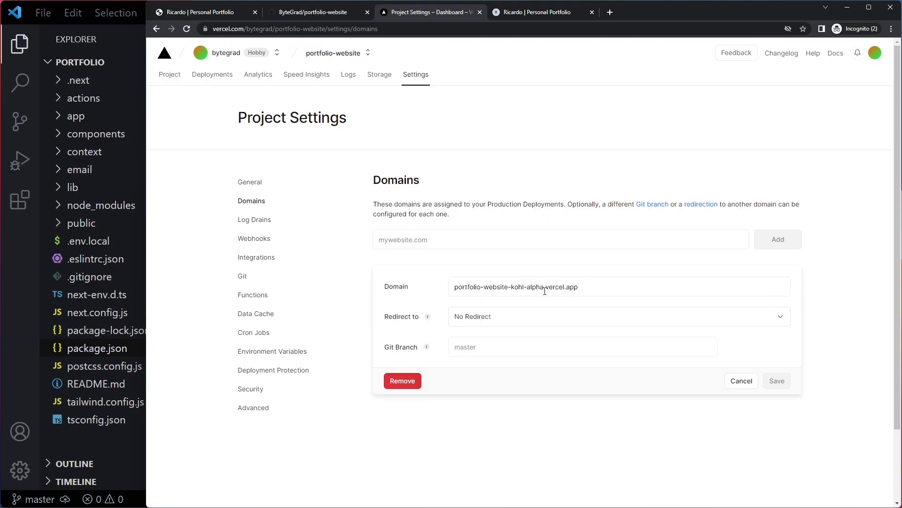
double_click(500, 287)
type("ricardo")
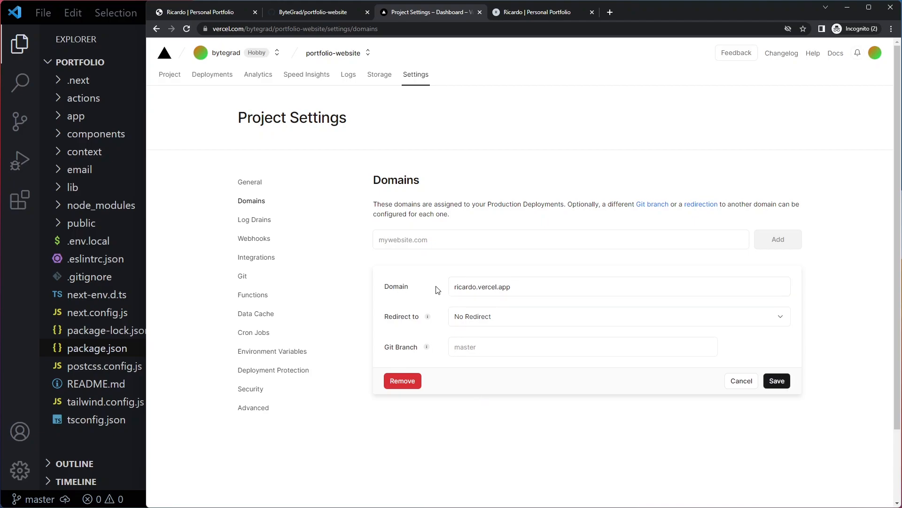
left_click(777, 381)
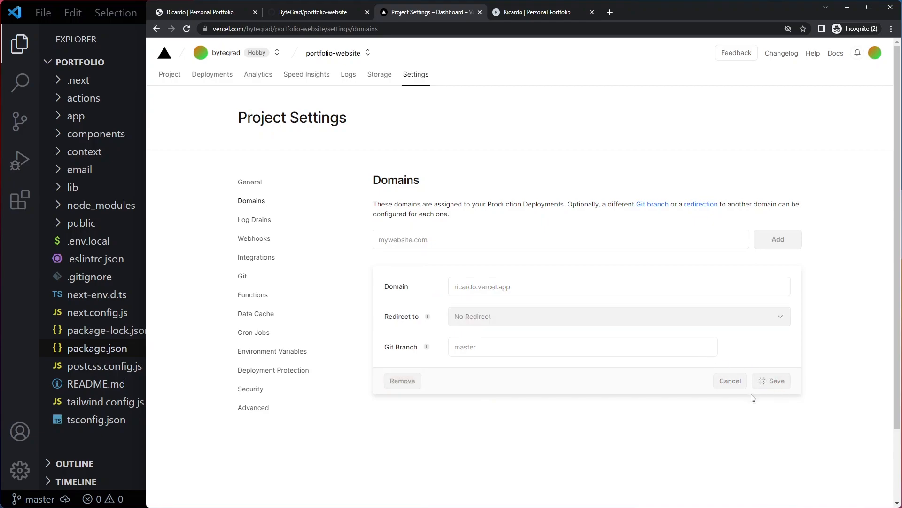
left_click(777, 381)
type("-")
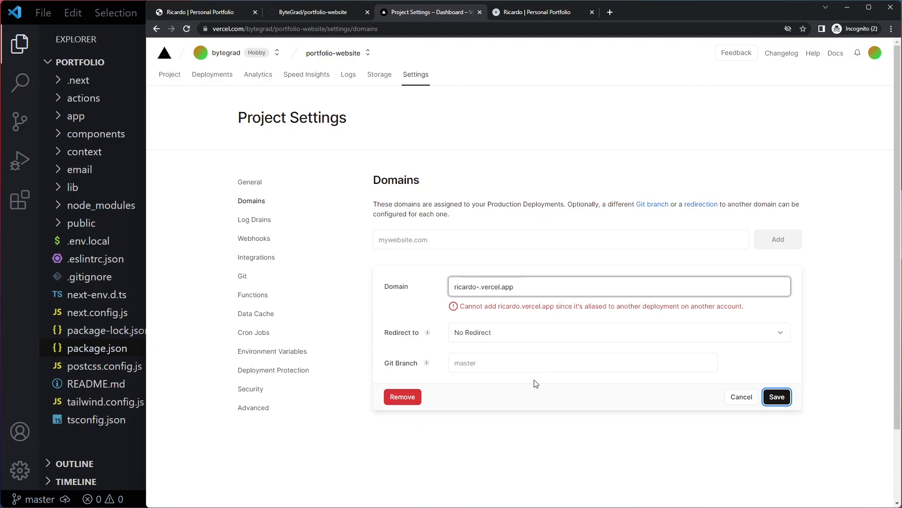
After ricardo-portfolio is also rejected, save ricardo-portfolio-site.vercel.app and open the site there.
type("portfolio")
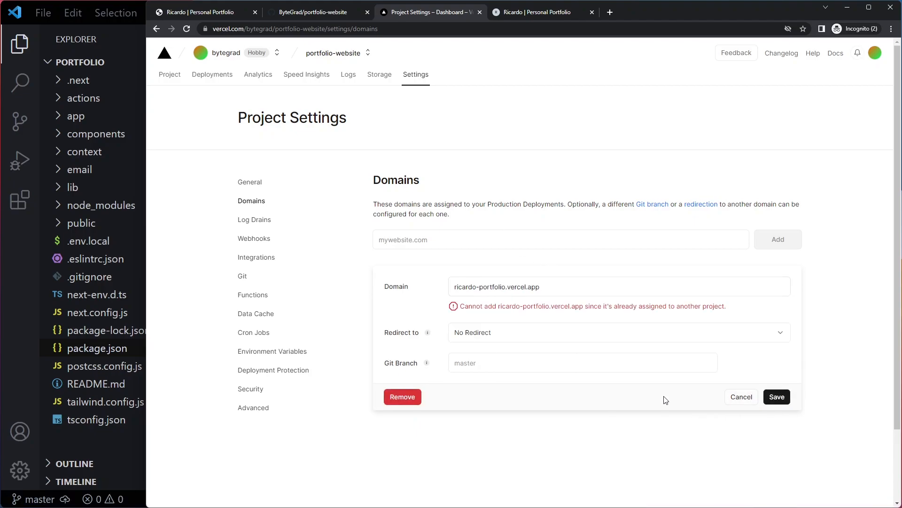
left_click(497, 286)
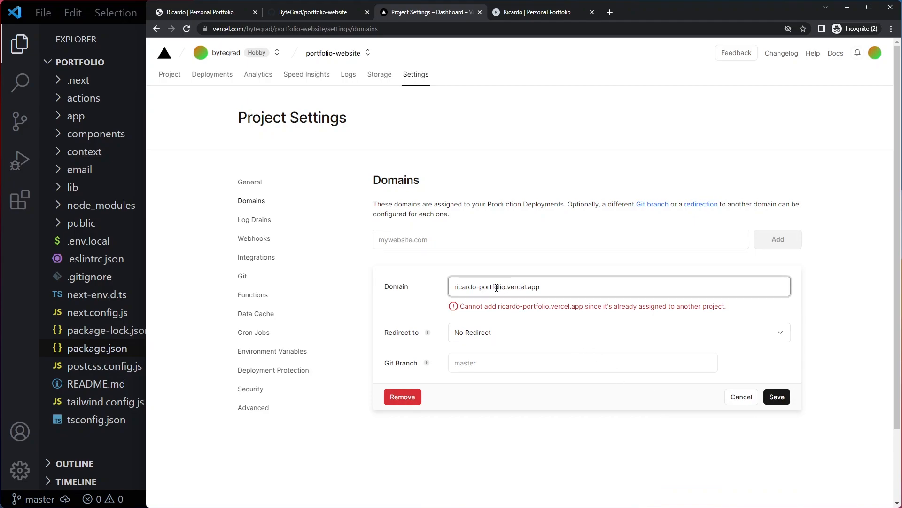
double_click(494, 287)
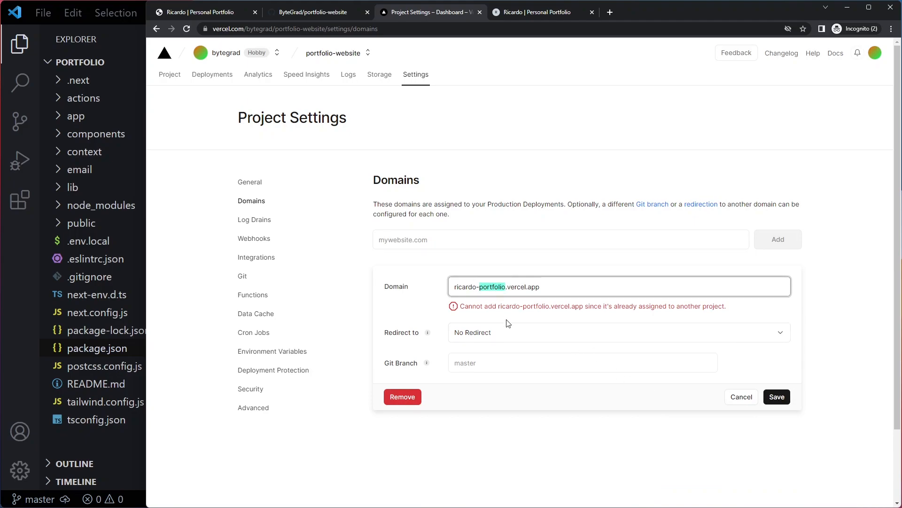
left_click(509, 287)
type("-site")
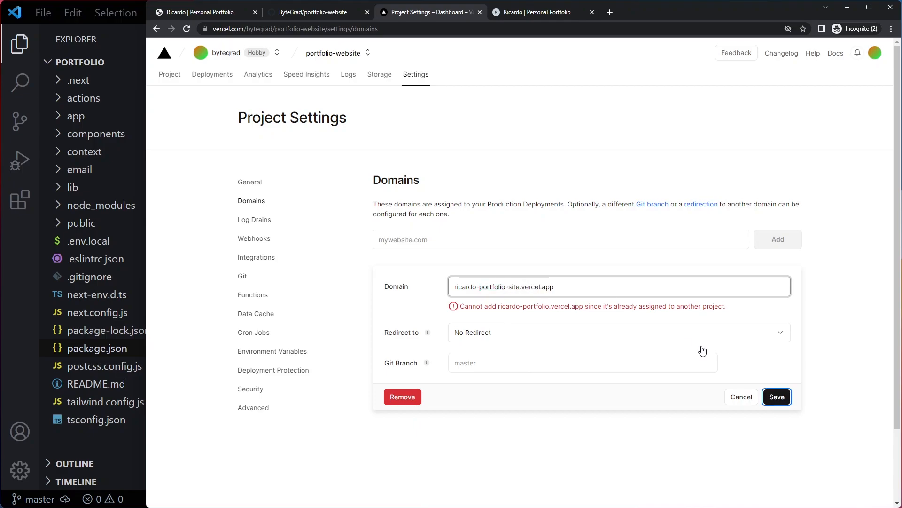
left_click(777, 397)
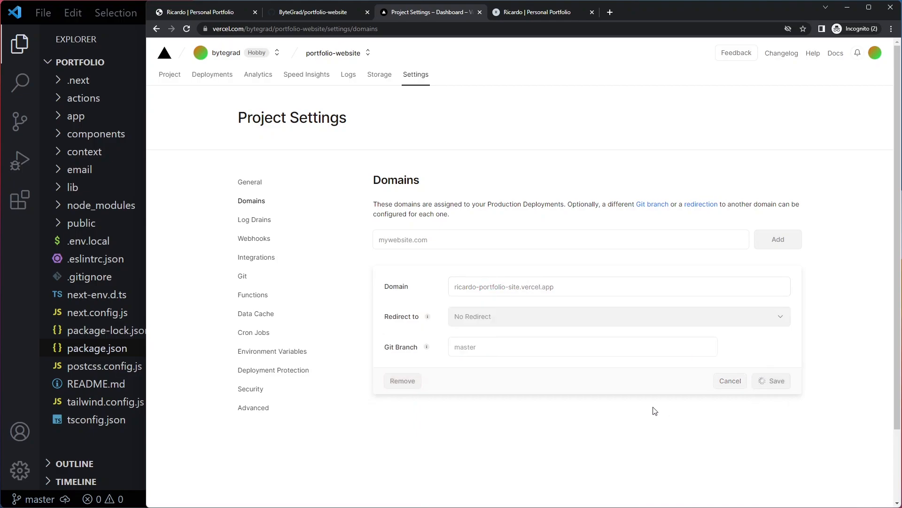
left_click(730, 381)
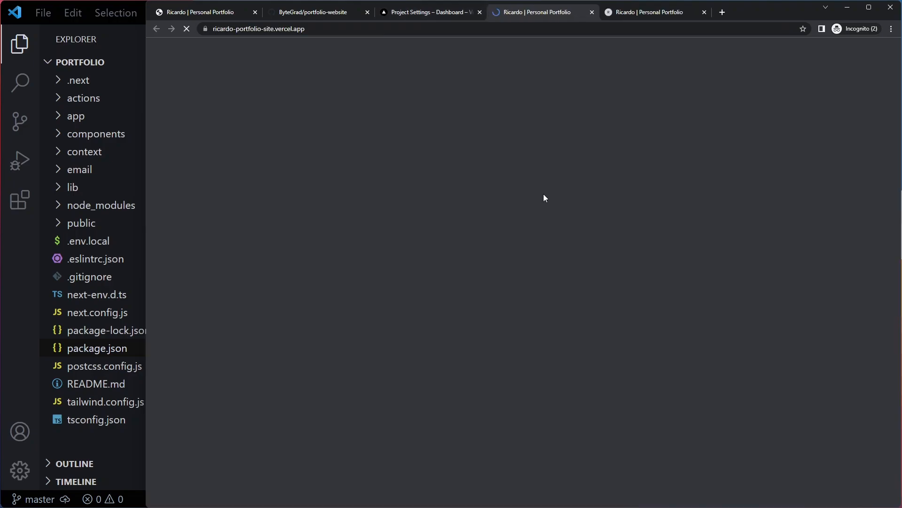
Close the tab at the old kohl-alpha address, leaving the portfolio at ricardo-portfolio-site.vercel.app.
left_click(654, 12)
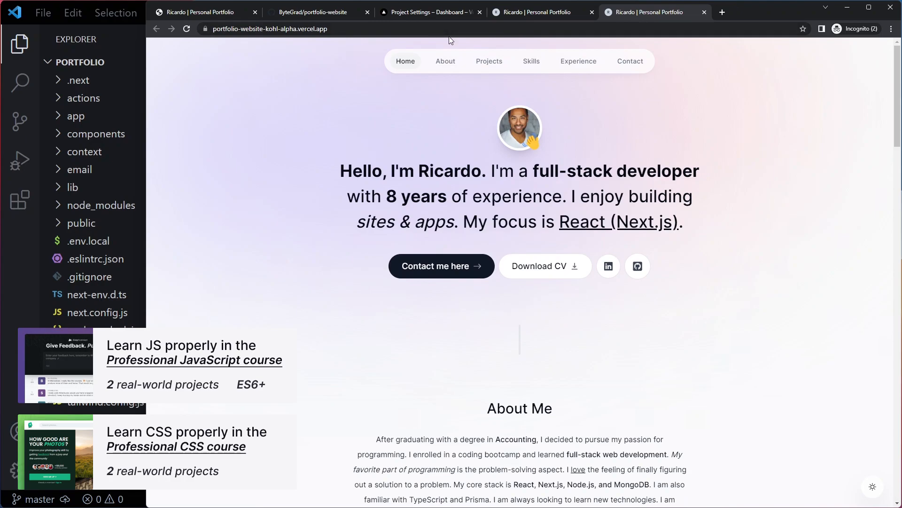
mouse_move(744, 23)
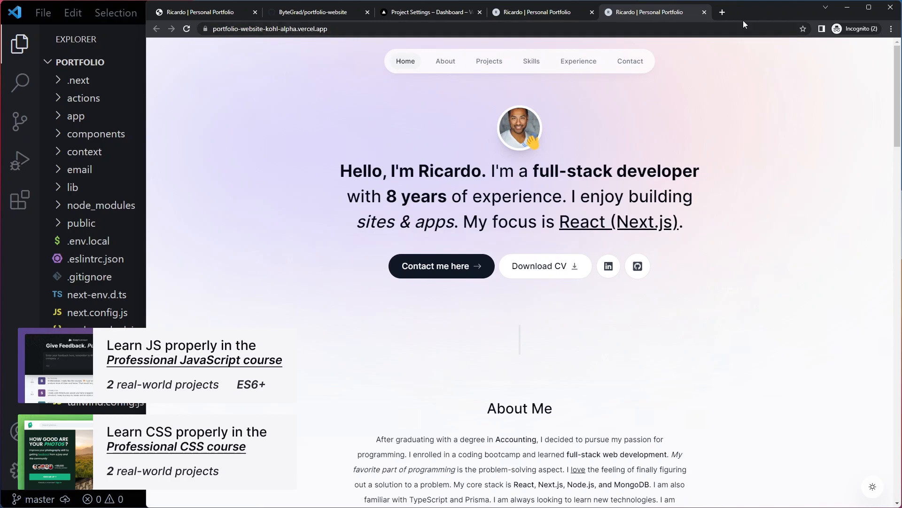
left_click(704, 12)
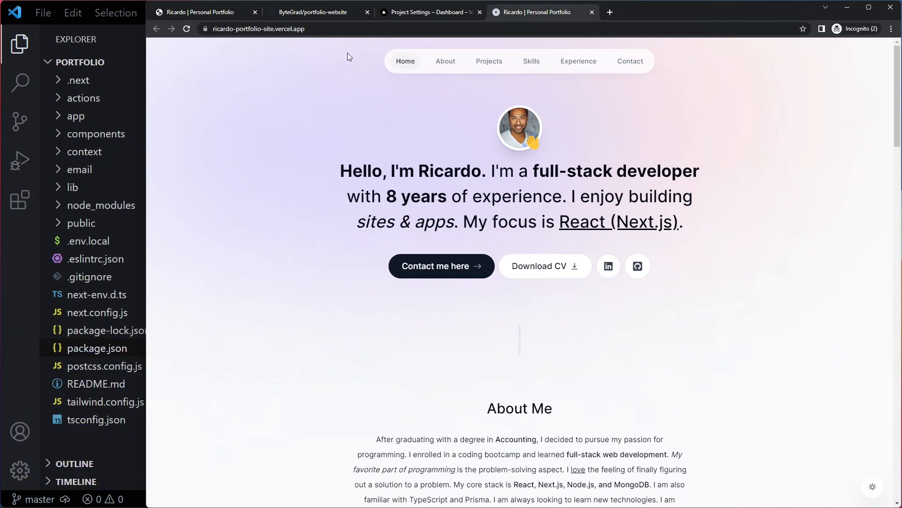
left_click(429, 12)
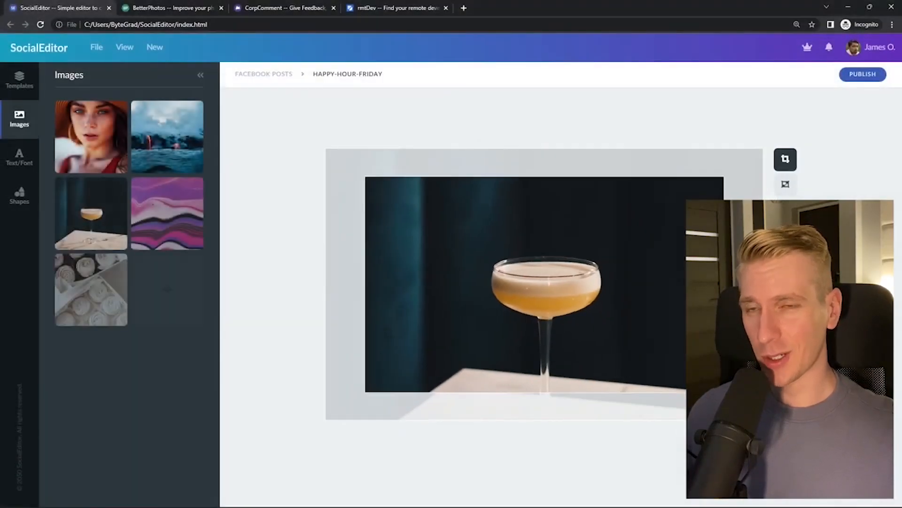
left_click(170, 8)
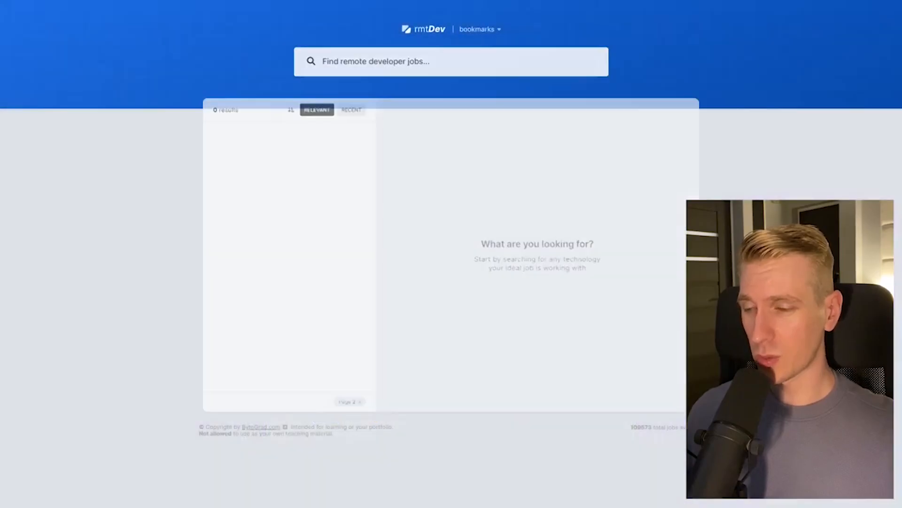
type("react developer")
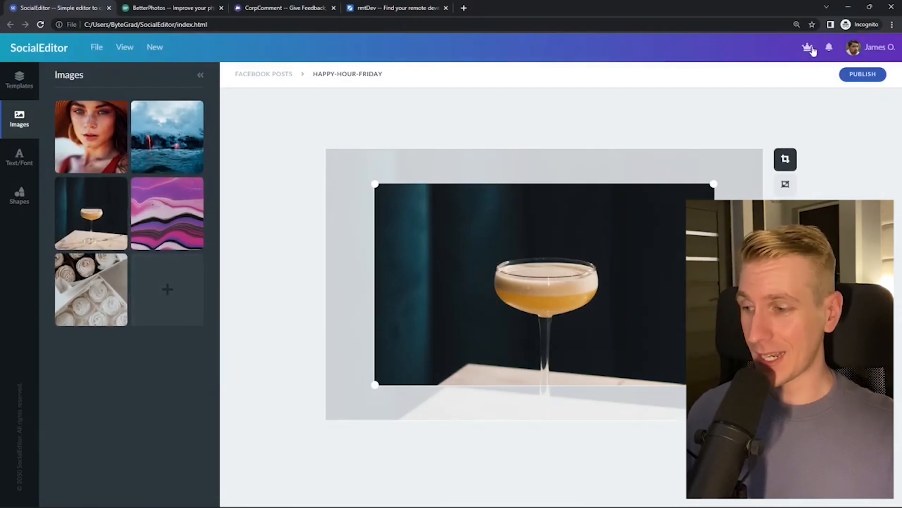
left_click(176, 8)
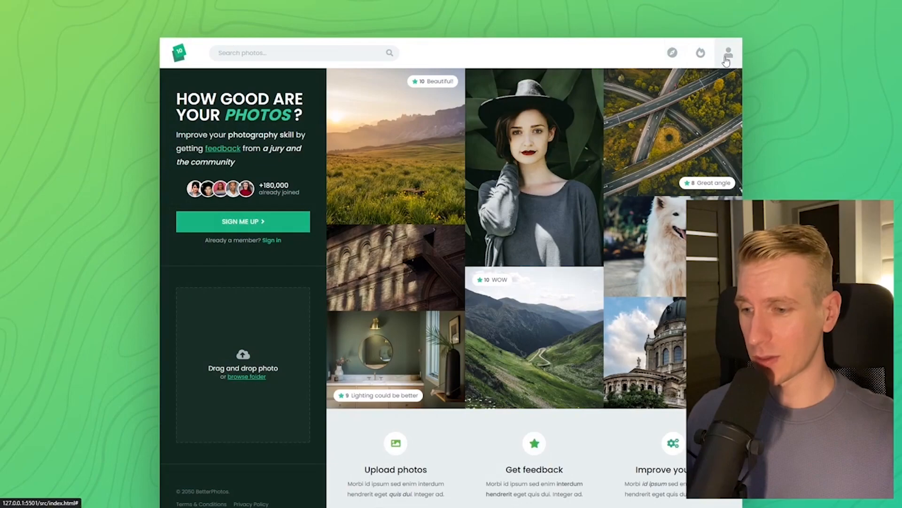
mouse_move(290, 328)
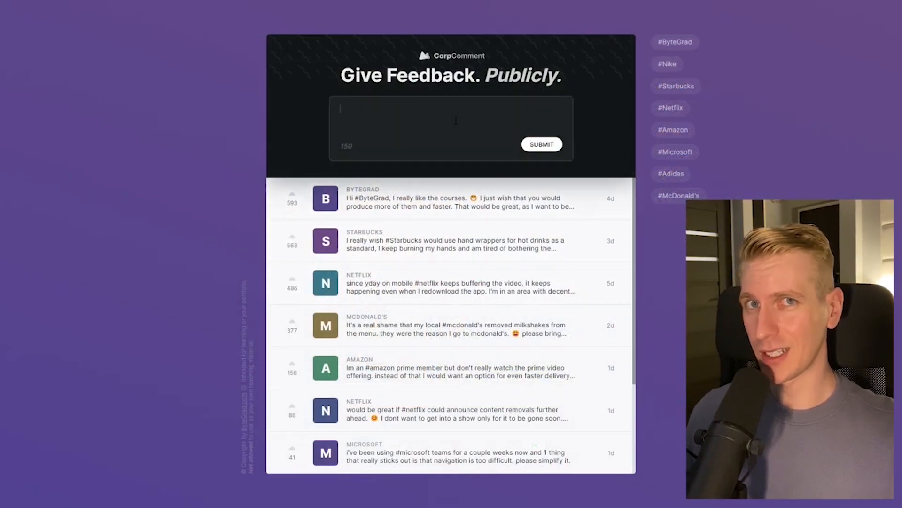
mouse_move(670, 96)
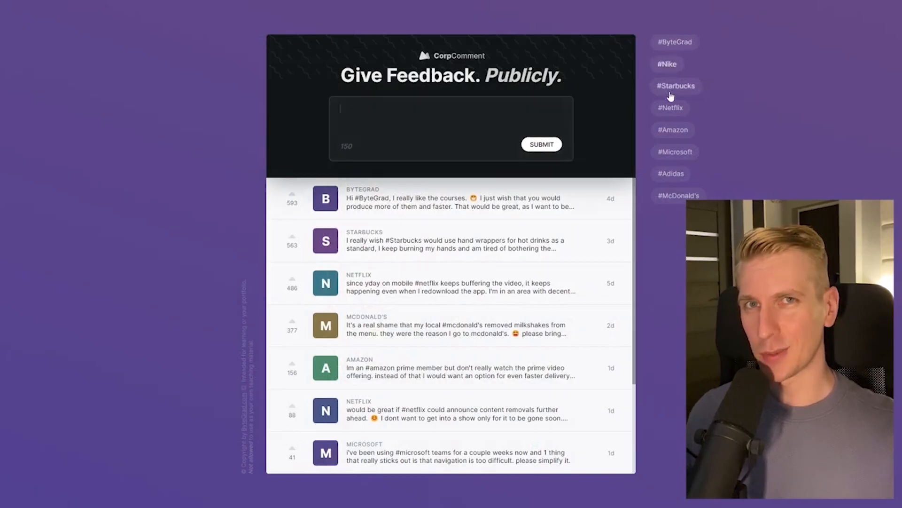